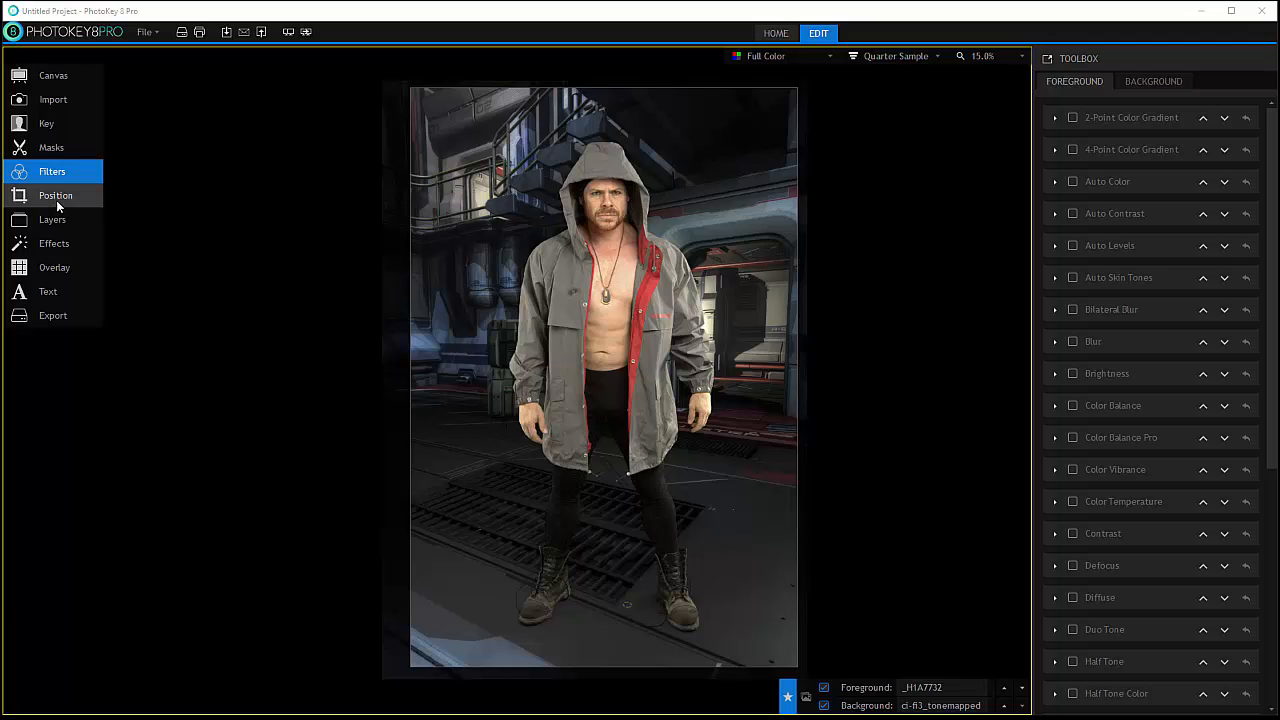
Show the foreground subject's Position settings after briefly checking the Filters list
{"action": "left_click", "coordinate": [56, 196]}
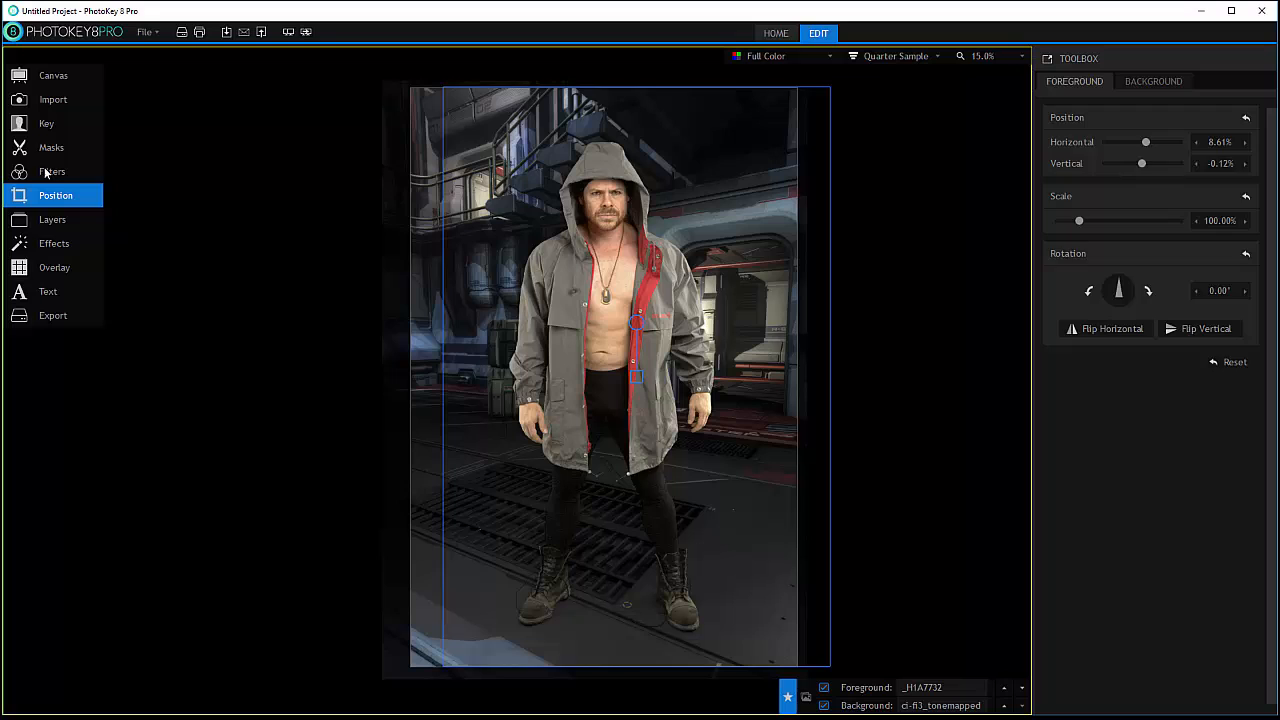
{"action": "left_click", "coordinate": [52, 172]}
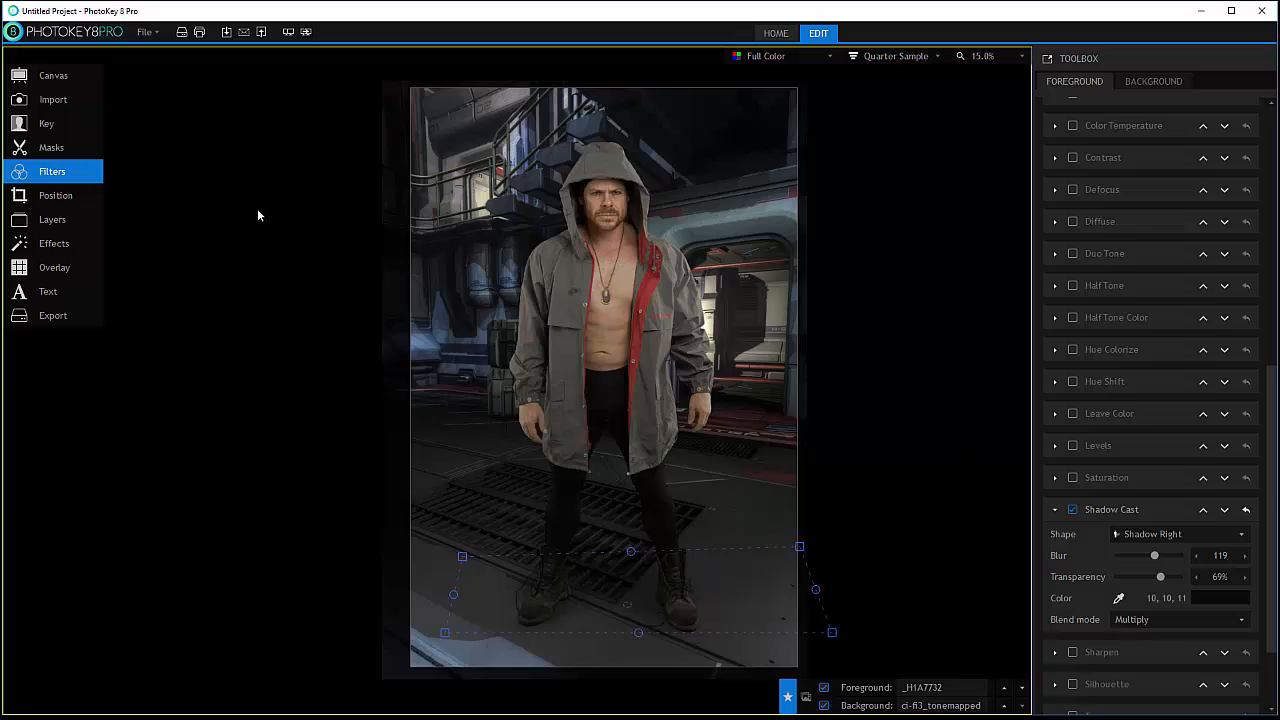
{"action": "left_click", "coordinate": [56, 196]}
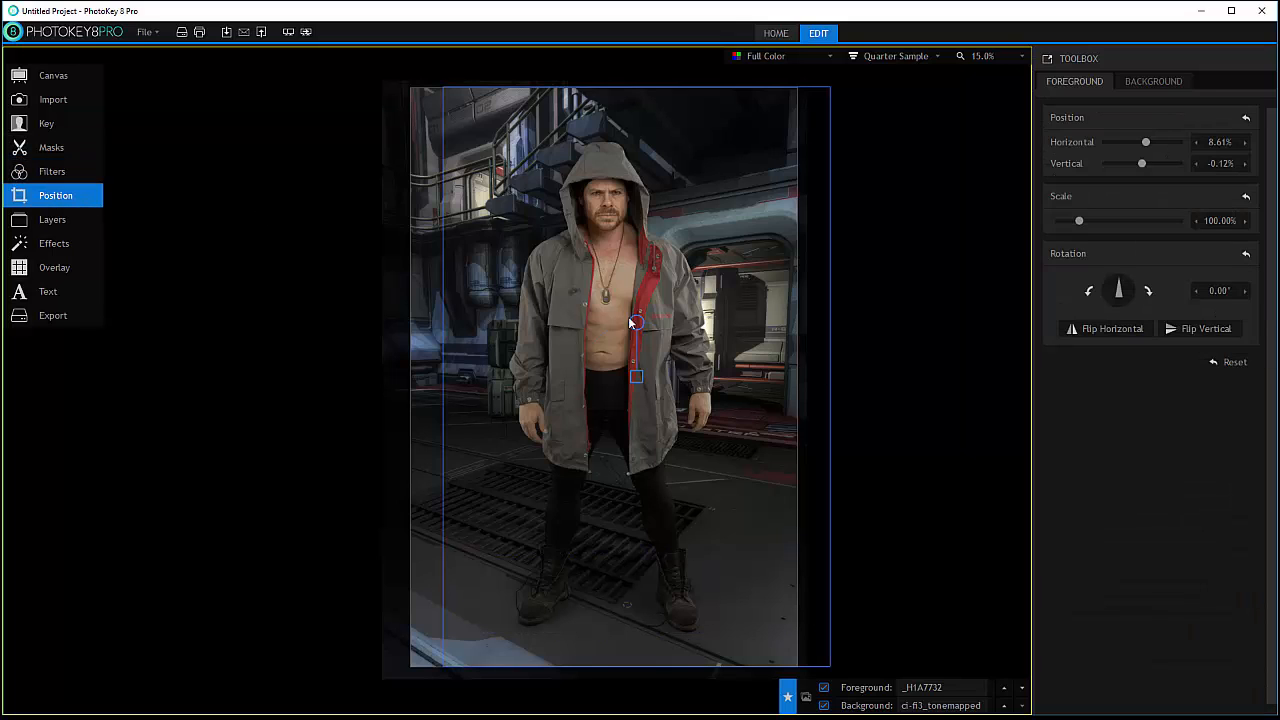
{"action": "mouse_move", "coordinate": [644, 184]}
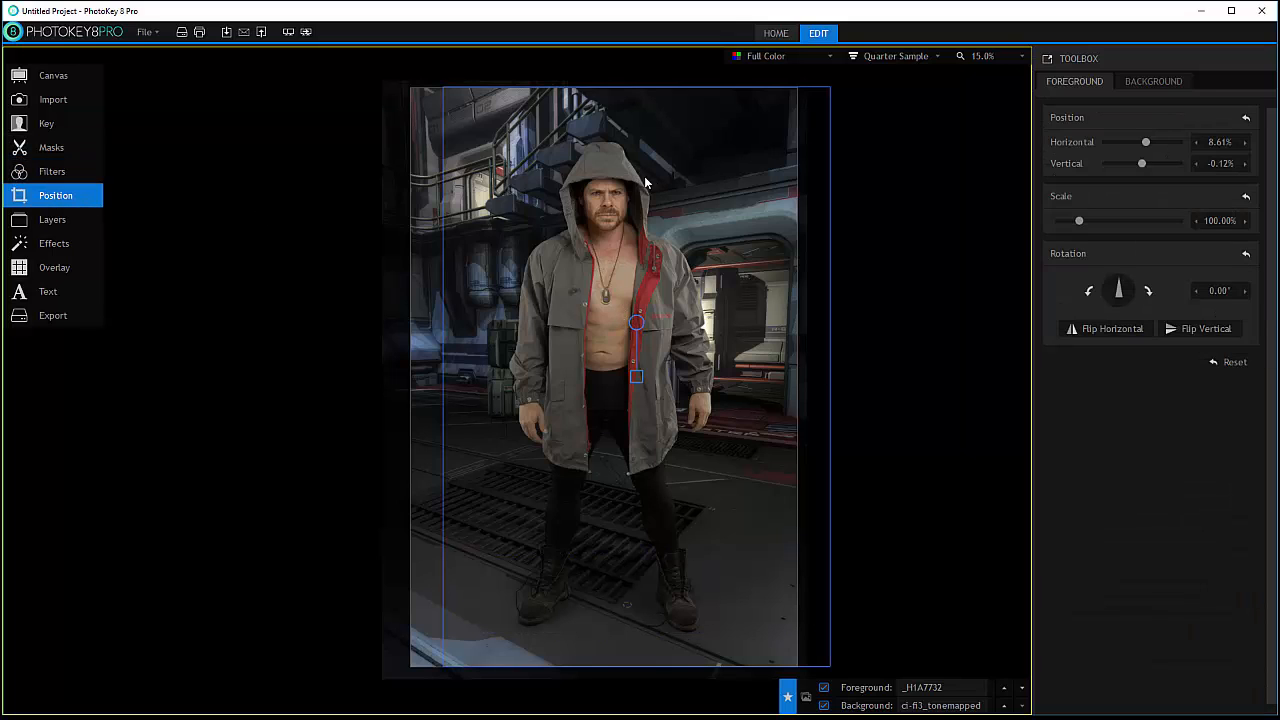
{"action": "mouse_move", "coordinate": [860, 222]}
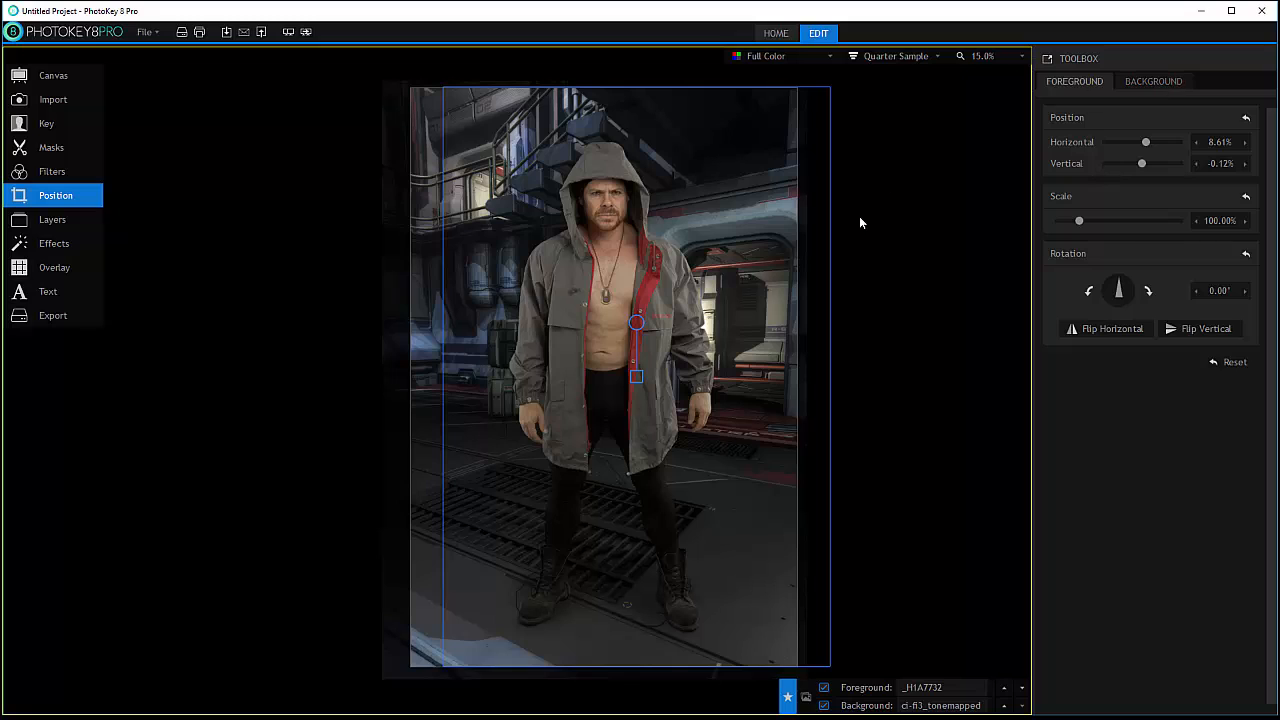
{"action": "mouse_move", "coordinate": [284, 176]}
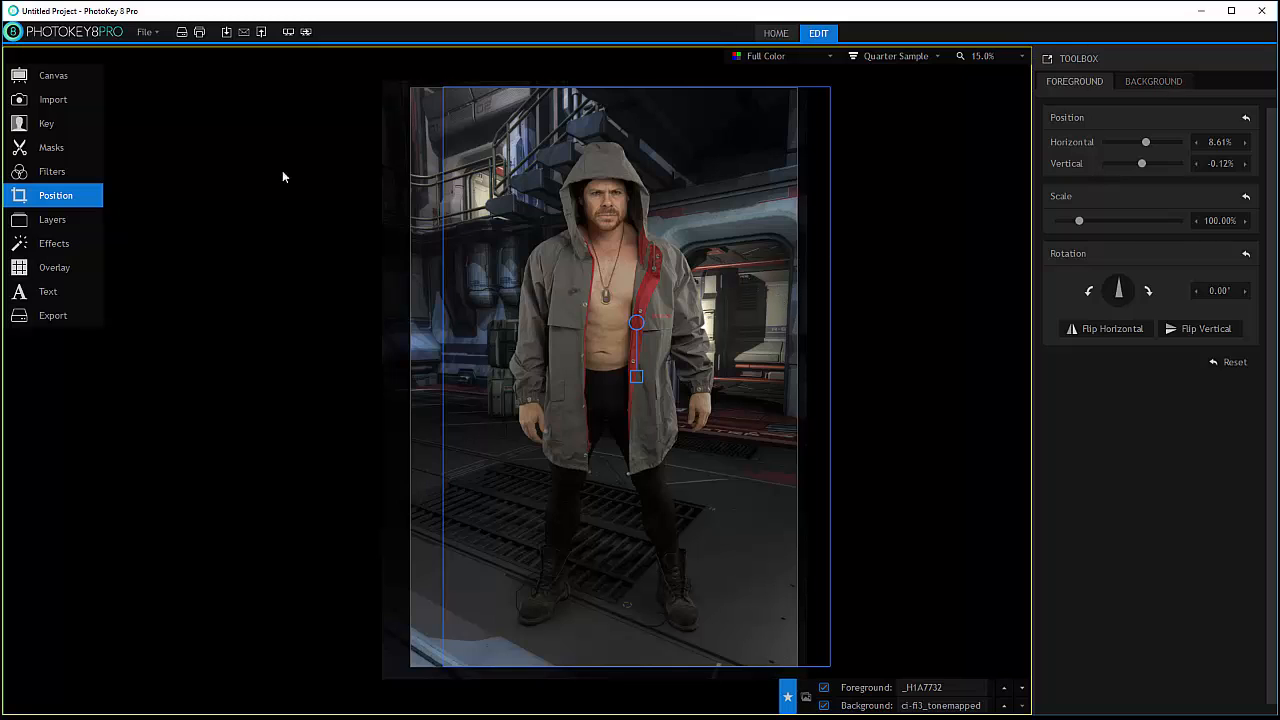
{"action": "mouse_move", "coordinate": [52, 100]}
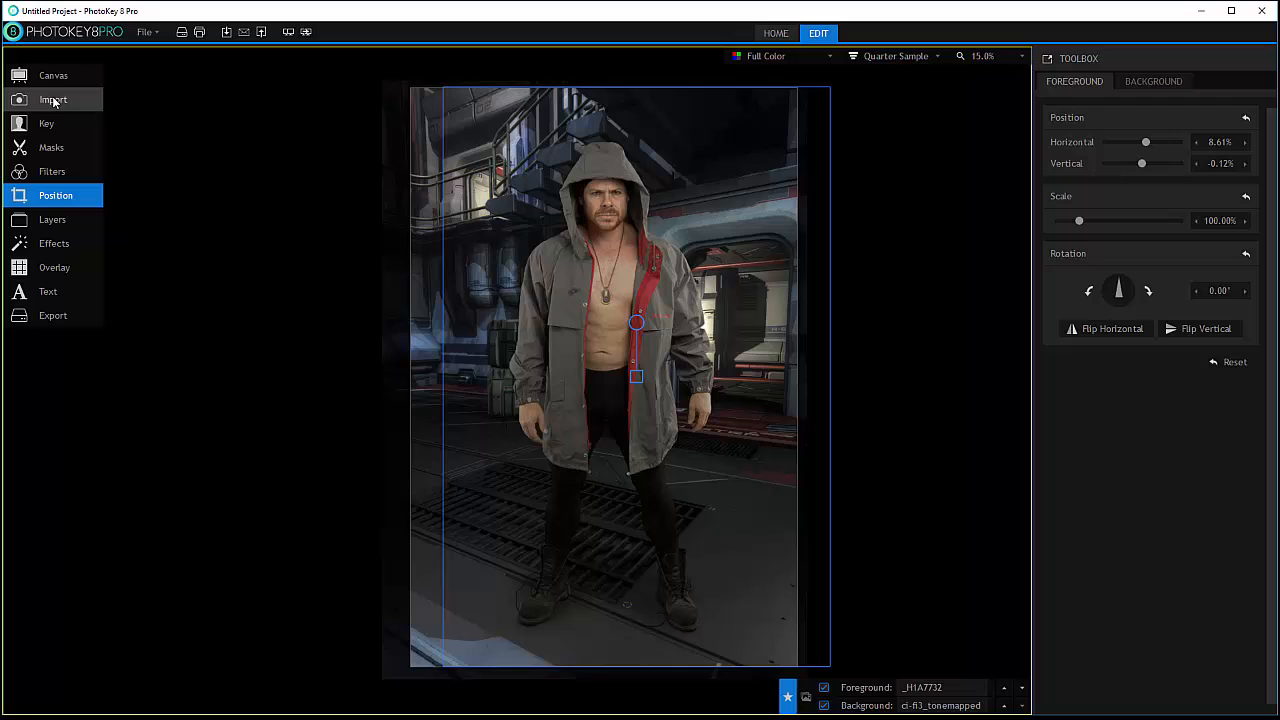
{"action": "left_click", "coordinate": [52, 76]}
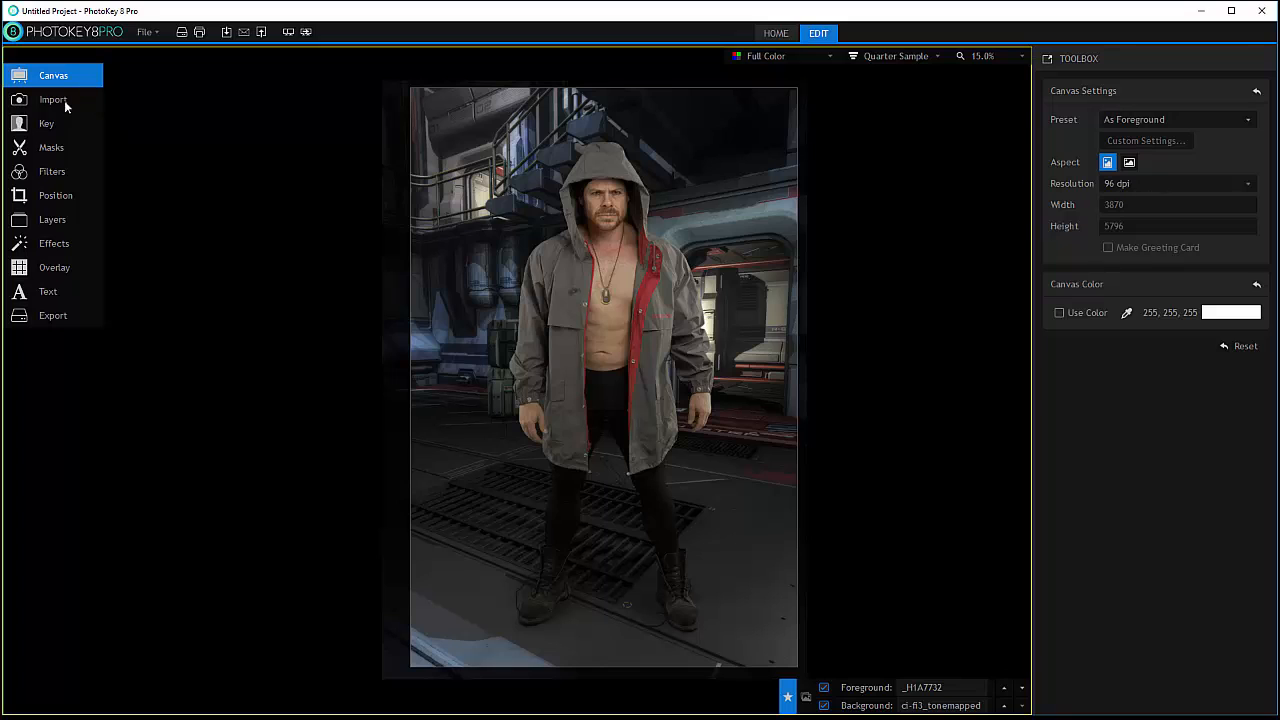
{"action": "mouse_move", "coordinate": [52, 172]}
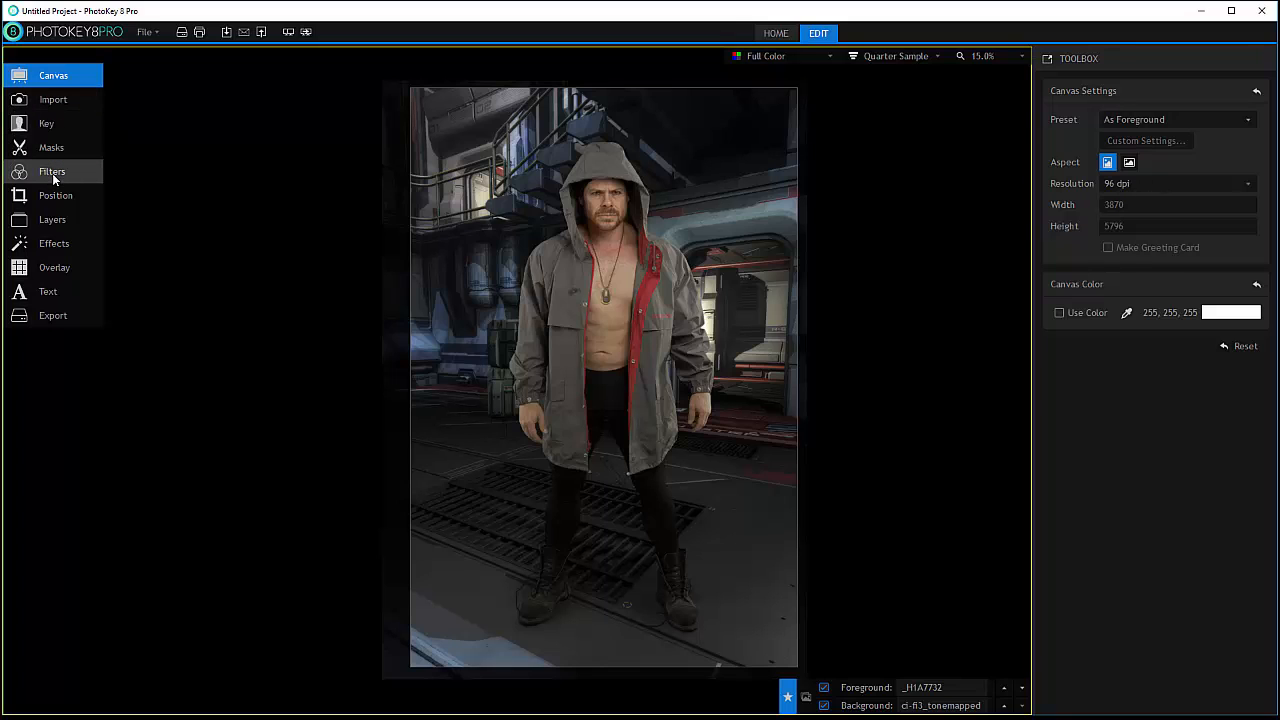
{"action": "left_click", "coordinate": [56, 196]}
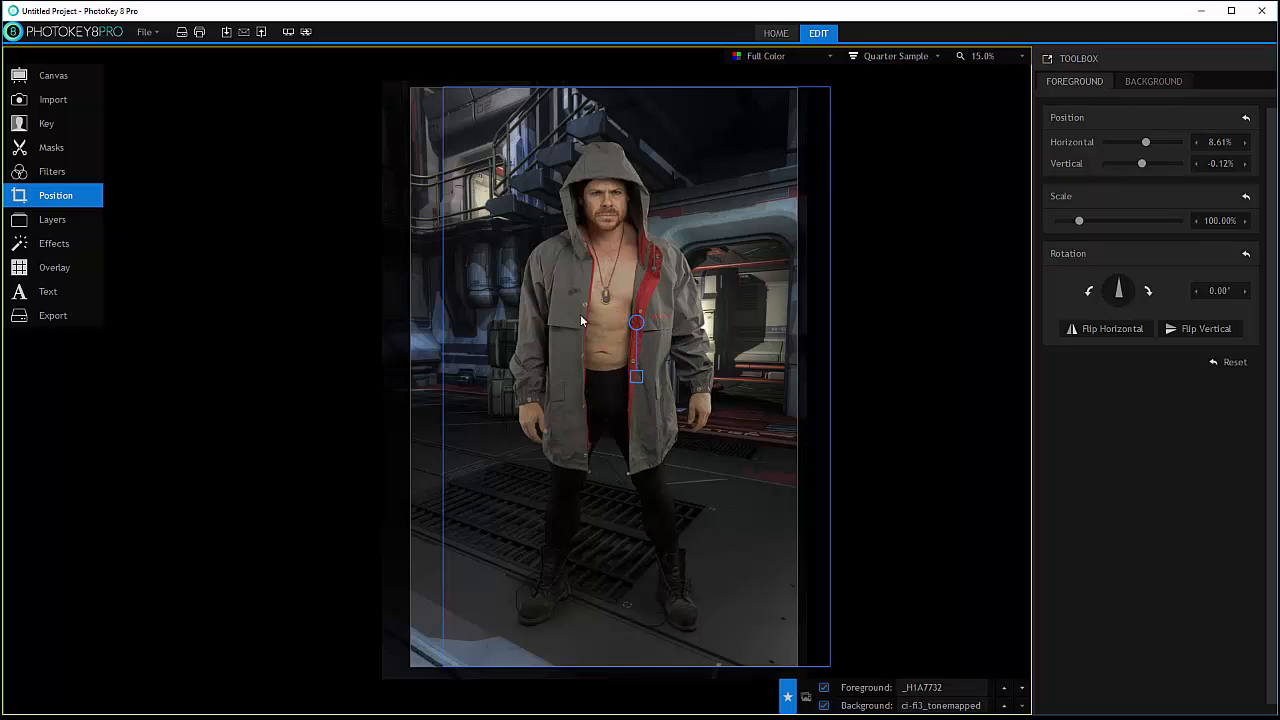
Drag the hooded man to near centre, slightly lower, at about 2.76% horizontal and vertical
{"action": "left_click_drag", "start_coordinate": [636, 322], "coordinate": [540, 304]}
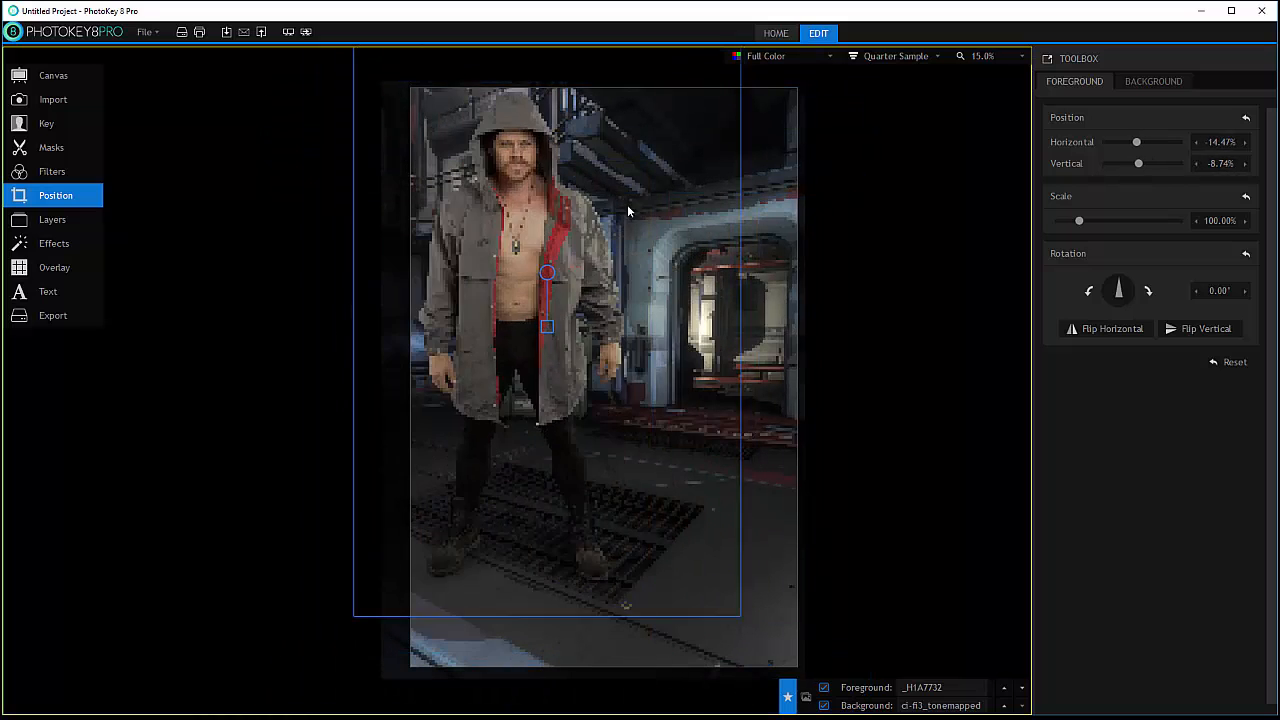
{"action": "left_click_drag", "start_coordinate": [548, 272], "coordinate": [624, 304]}
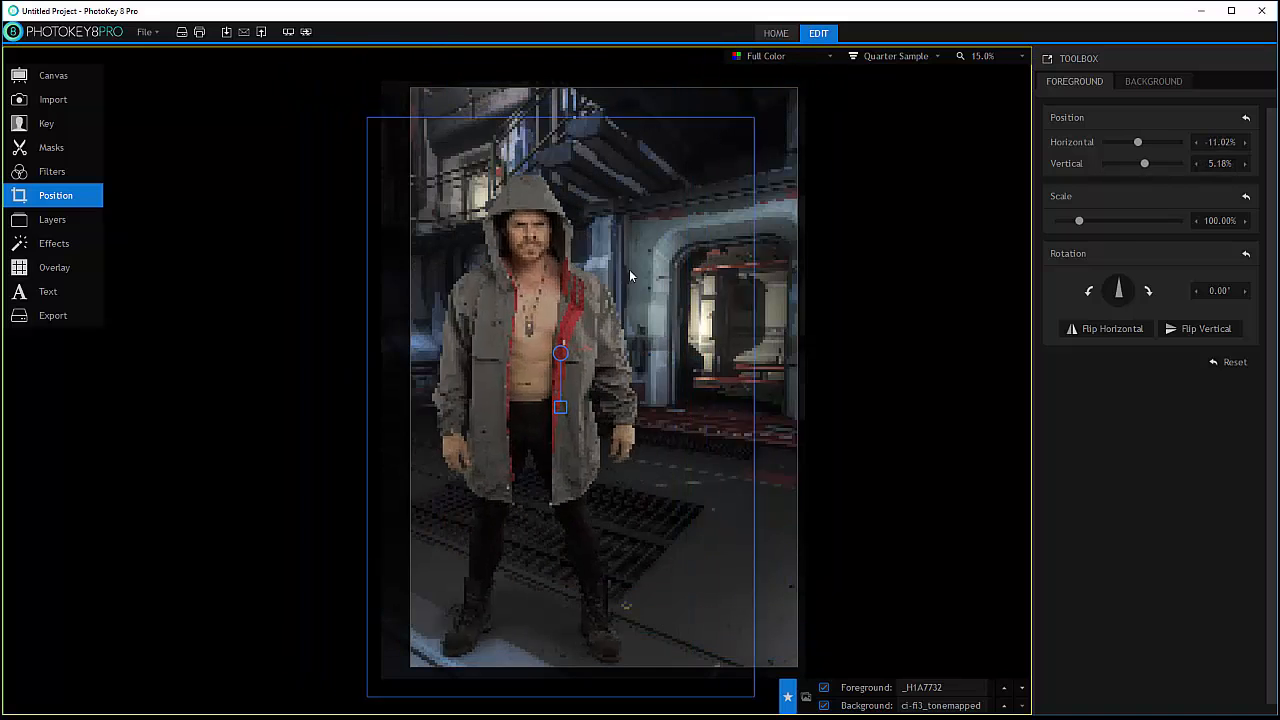
{"action": "left_click_drag", "start_coordinate": [560, 352], "coordinate": [640, 248]}
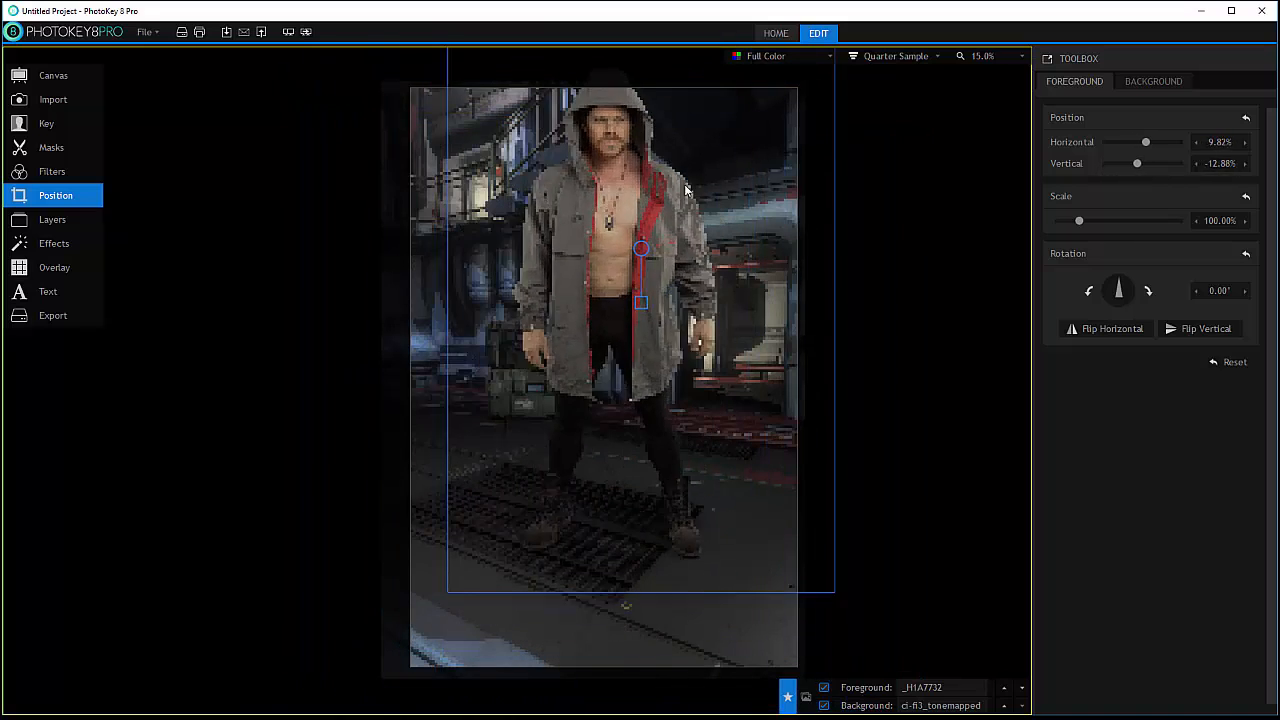
{"action": "left_click_drag", "start_coordinate": [640, 248], "coordinate": [612, 338]}
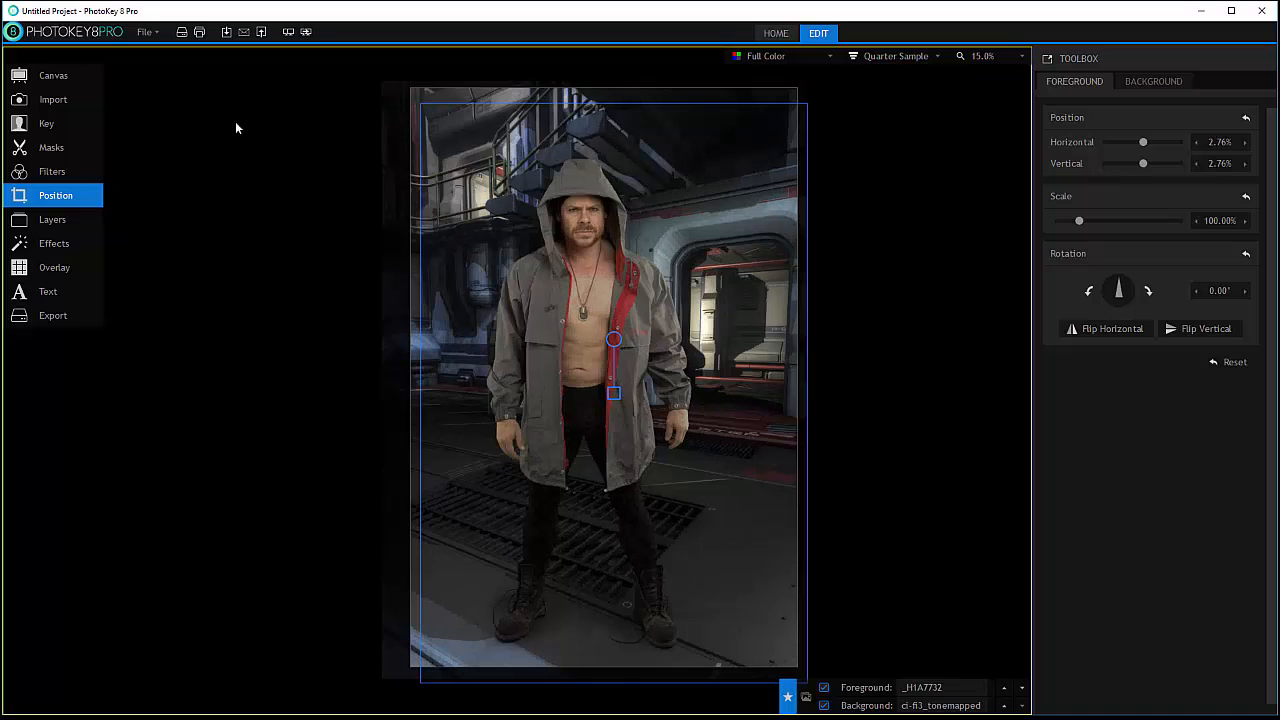
{"action": "left_click", "coordinate": [52, 172]}
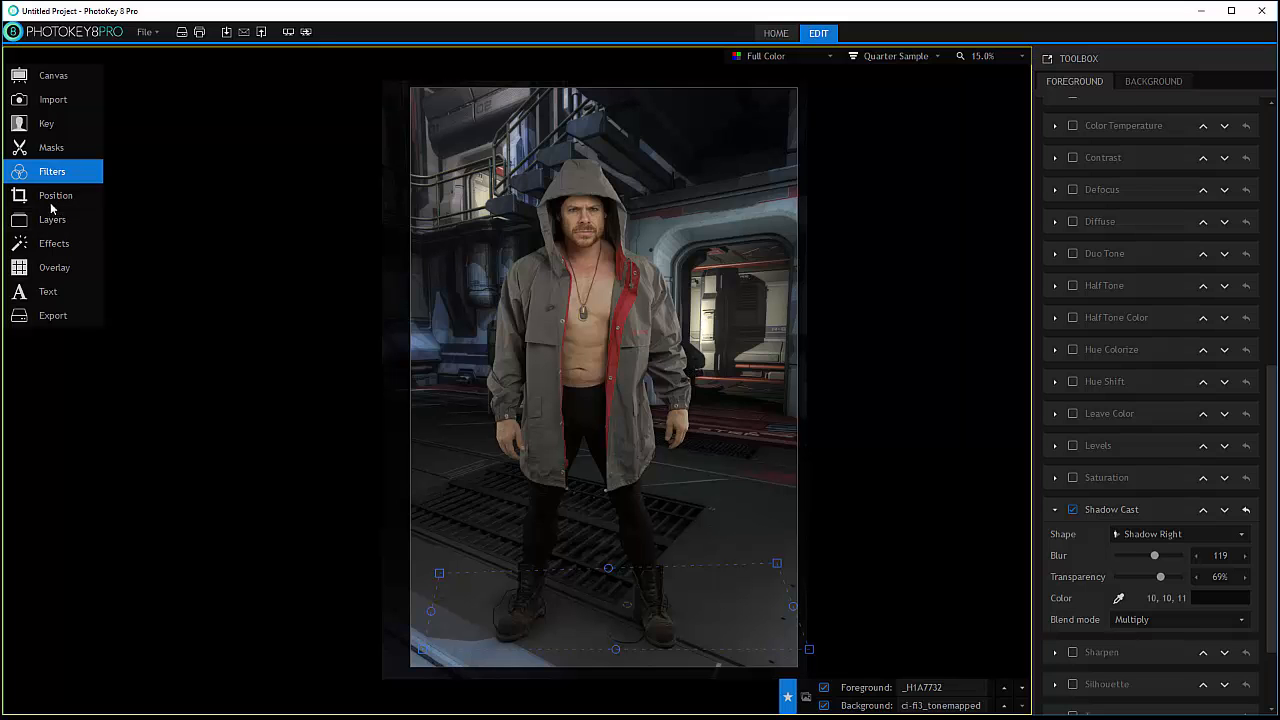
Reposition the hooded man slightly right and scale him down to 96.08%
{"action": "left_click", "coordinate": [56, 196]}
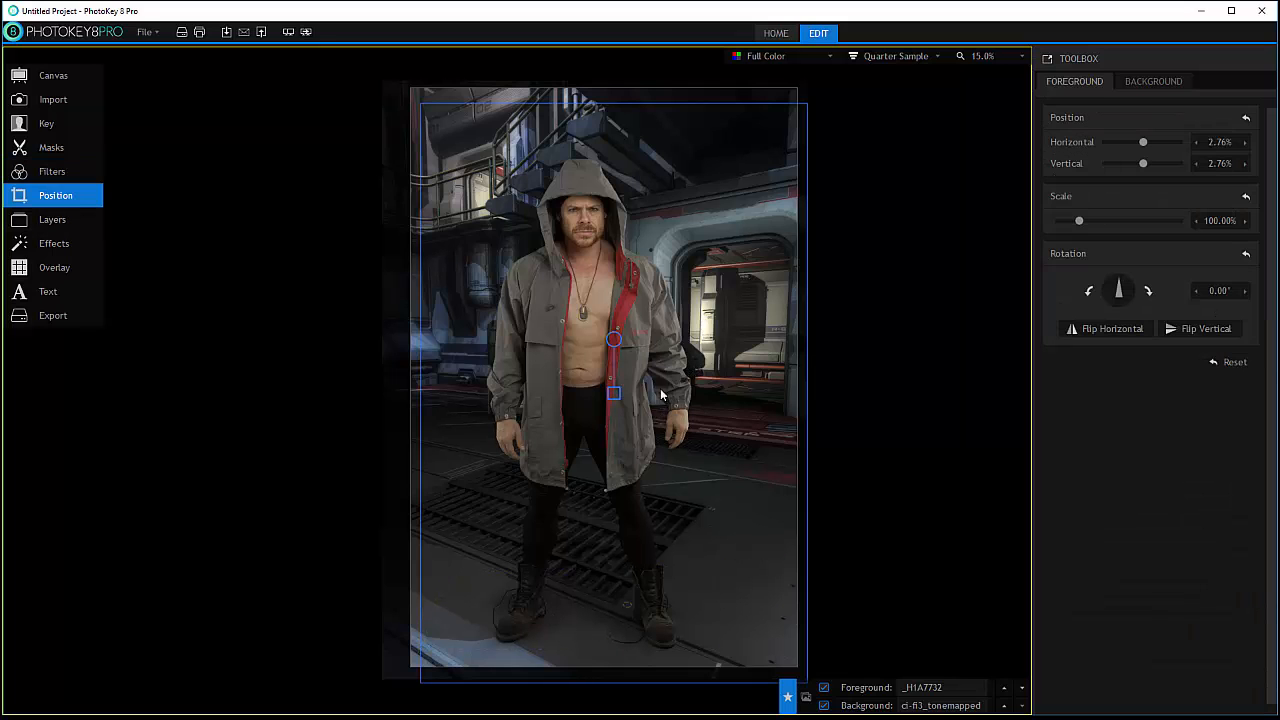
{"action": "left_click_drag", "start_coordinate": [612, 392], "coordinate": [604, 264]}
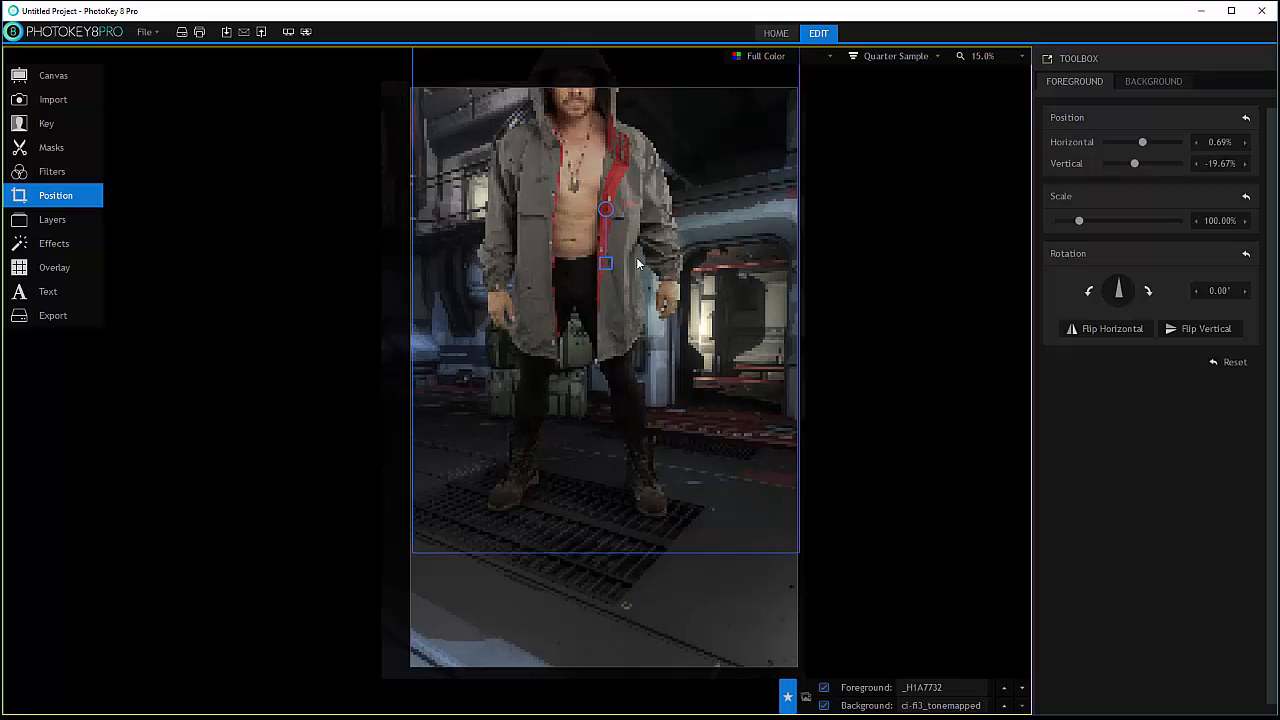
{"action": "left_click_drag", "start_coordinate": [604, 210], "coordinate": [624, 336]}
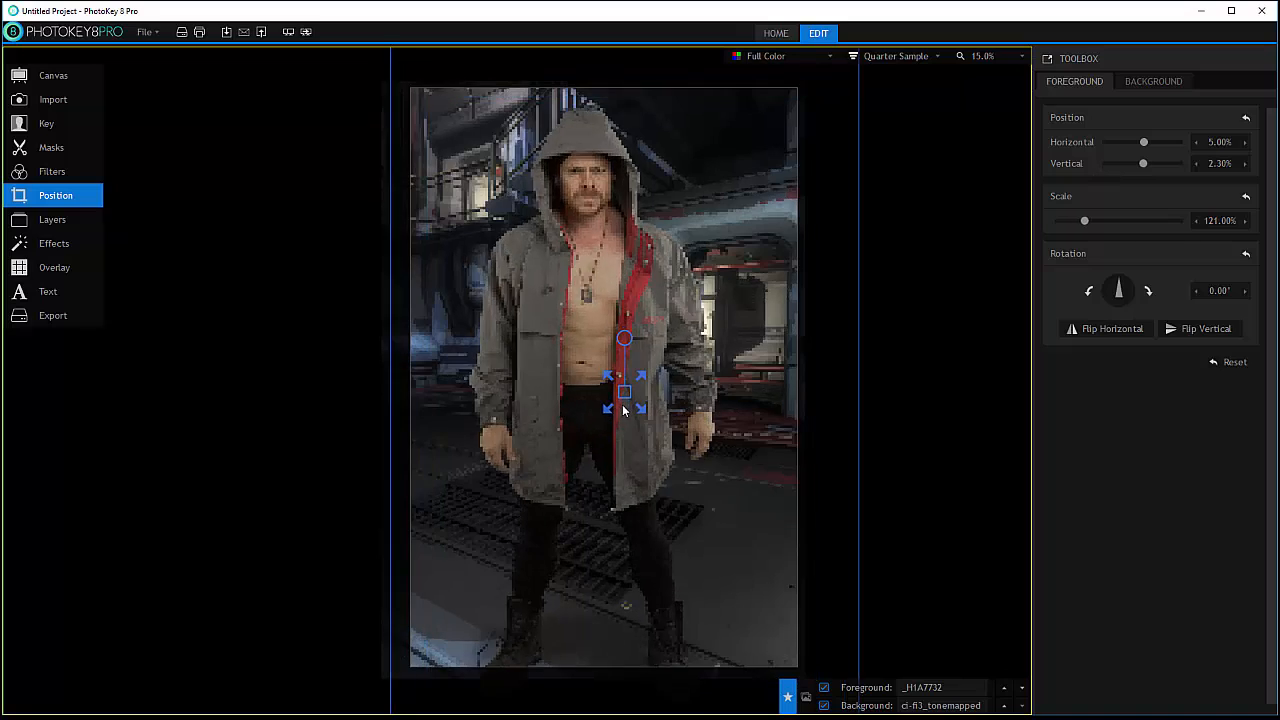
{"action": "left_click_drag", "start_coordinate": [1084, 220], "coordinate": [1110, 220]}
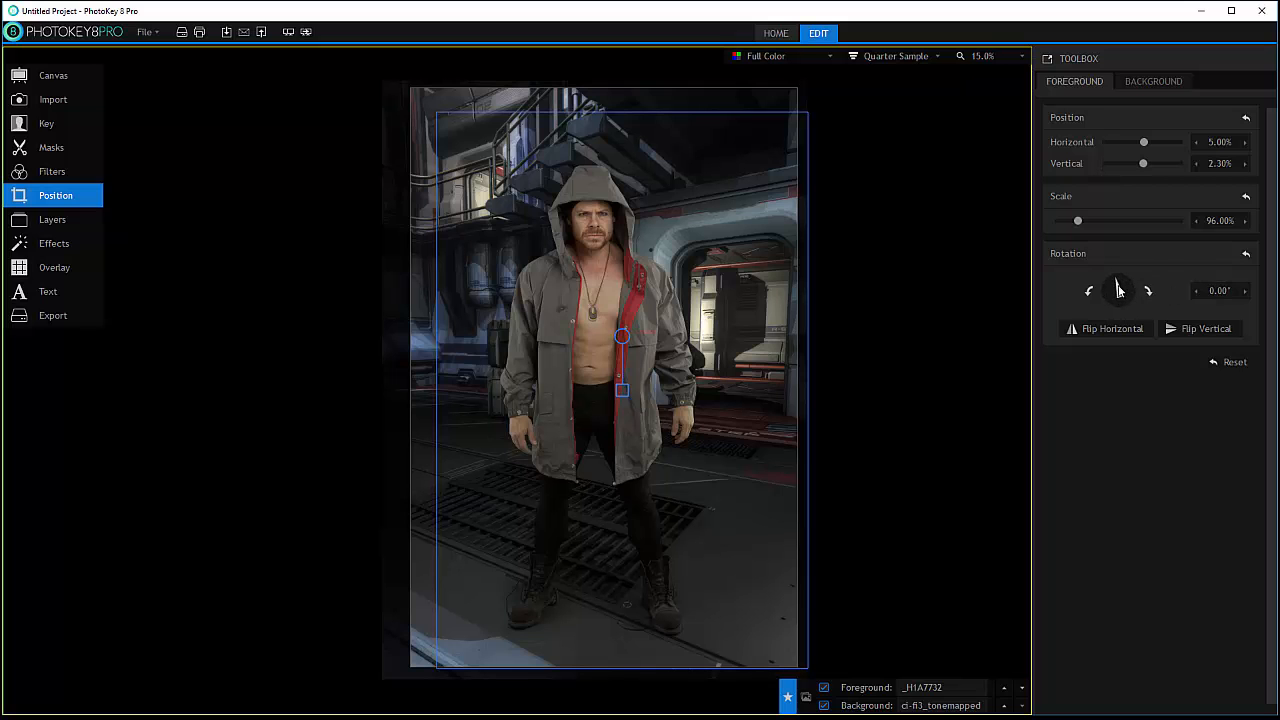
Nudge the man slightly left and adjust his scale via about 142% back to 98.96%
{"action": "left_click_drag", "start_coordinate": [1124, 280], "coordinate": [1110, 296]}
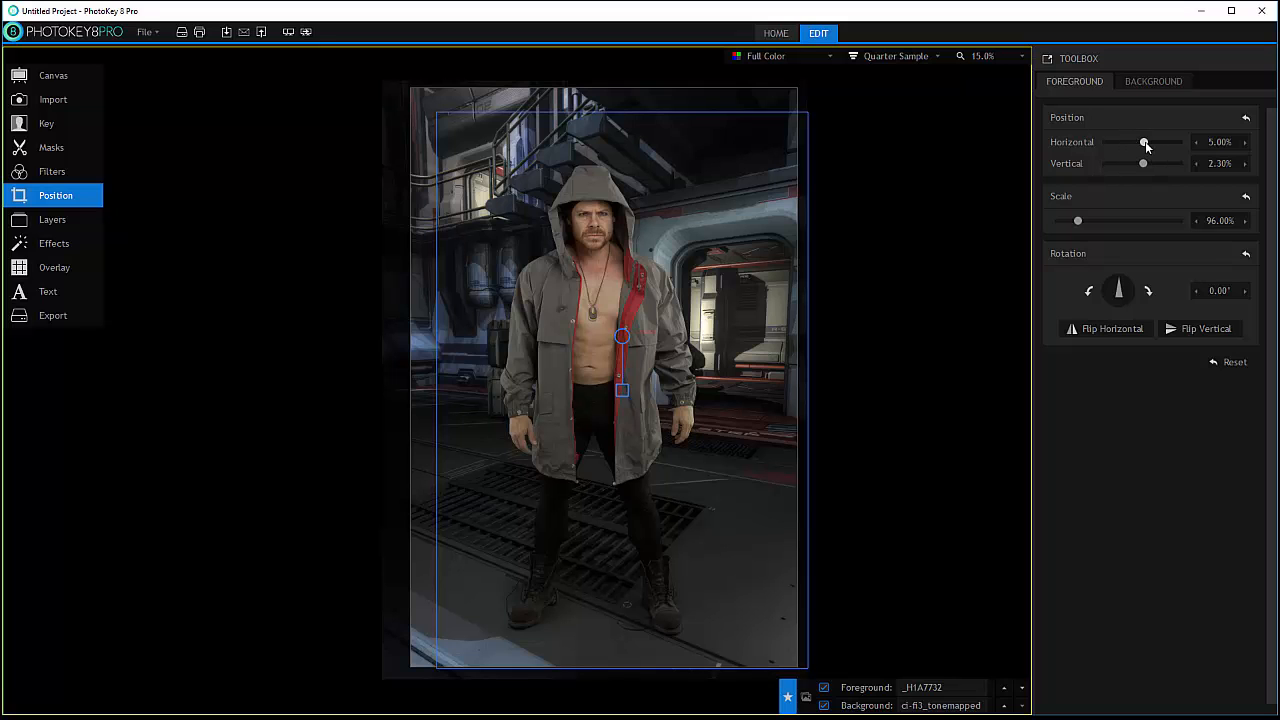
{"action": "left_click_drag", "start_coordinate": [1144, 142], "coordinate": [1142, 142]}
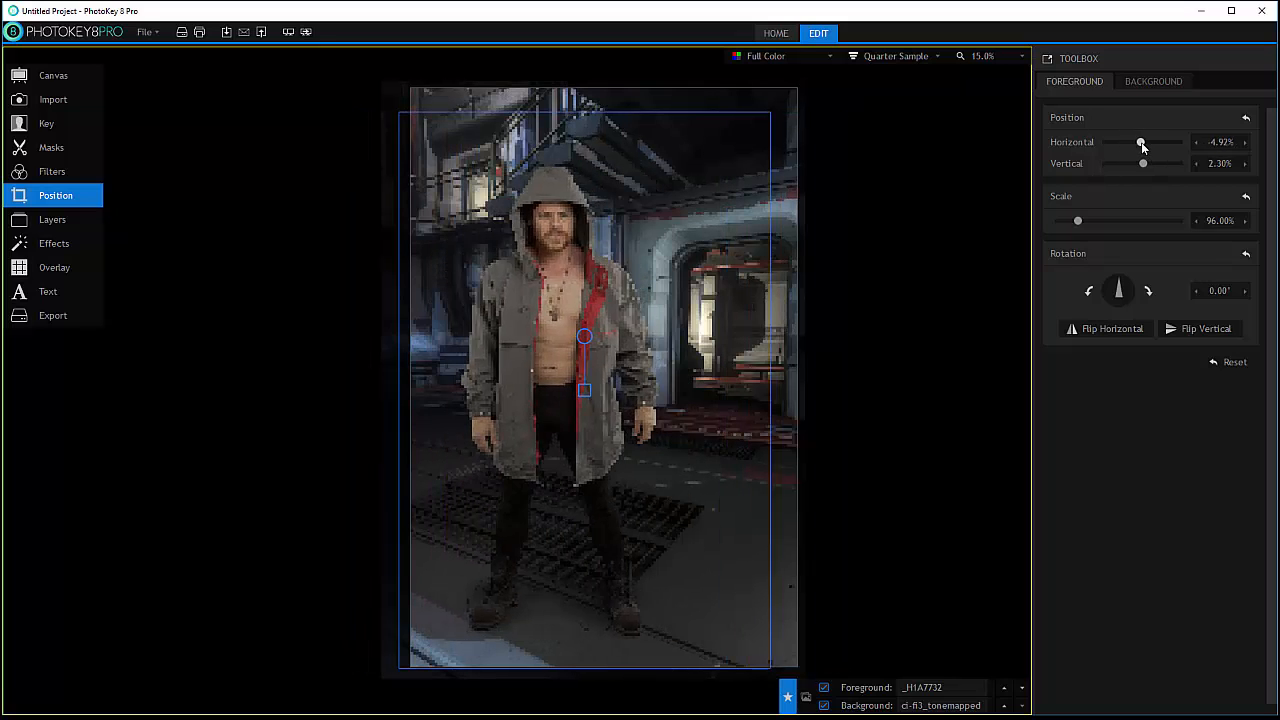
{"action": "left_click_drag", "start_coordinate": [1142, 142], "coordinate": [1160, 142]}
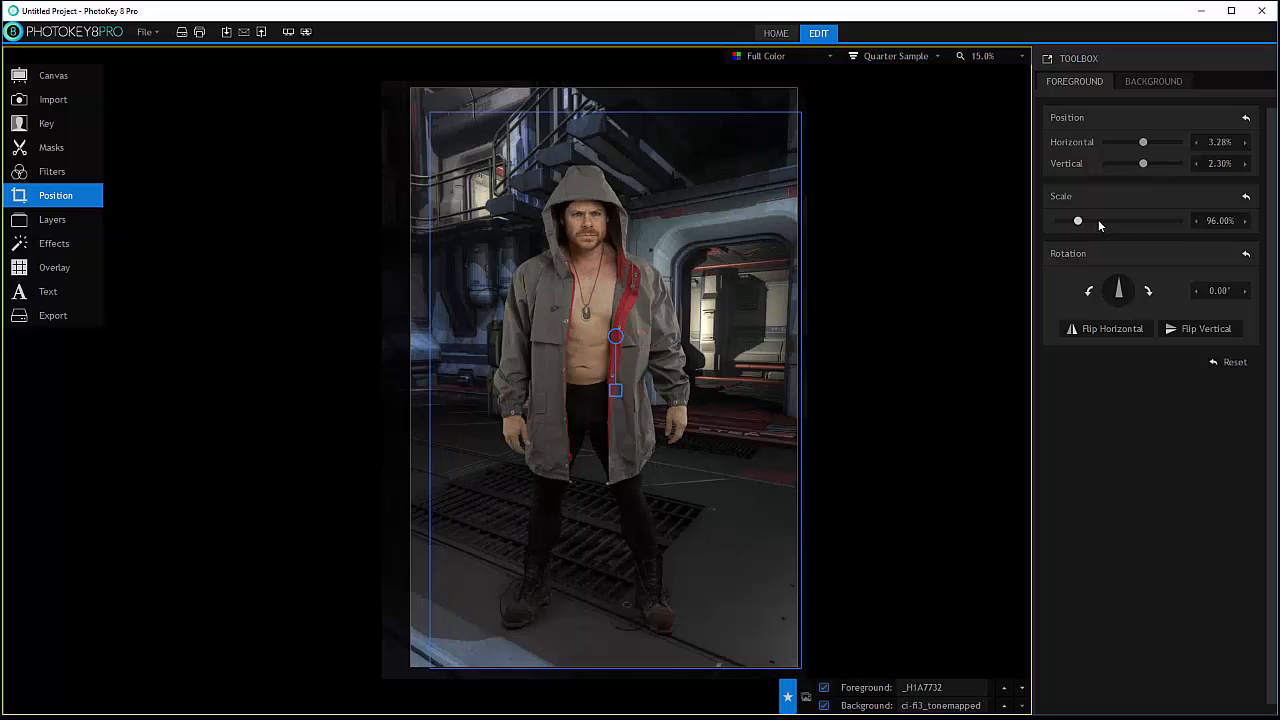
{"action": "left_click_drag", "start_coordinate": [1078, 220], "coordinate": [1090, 220]}
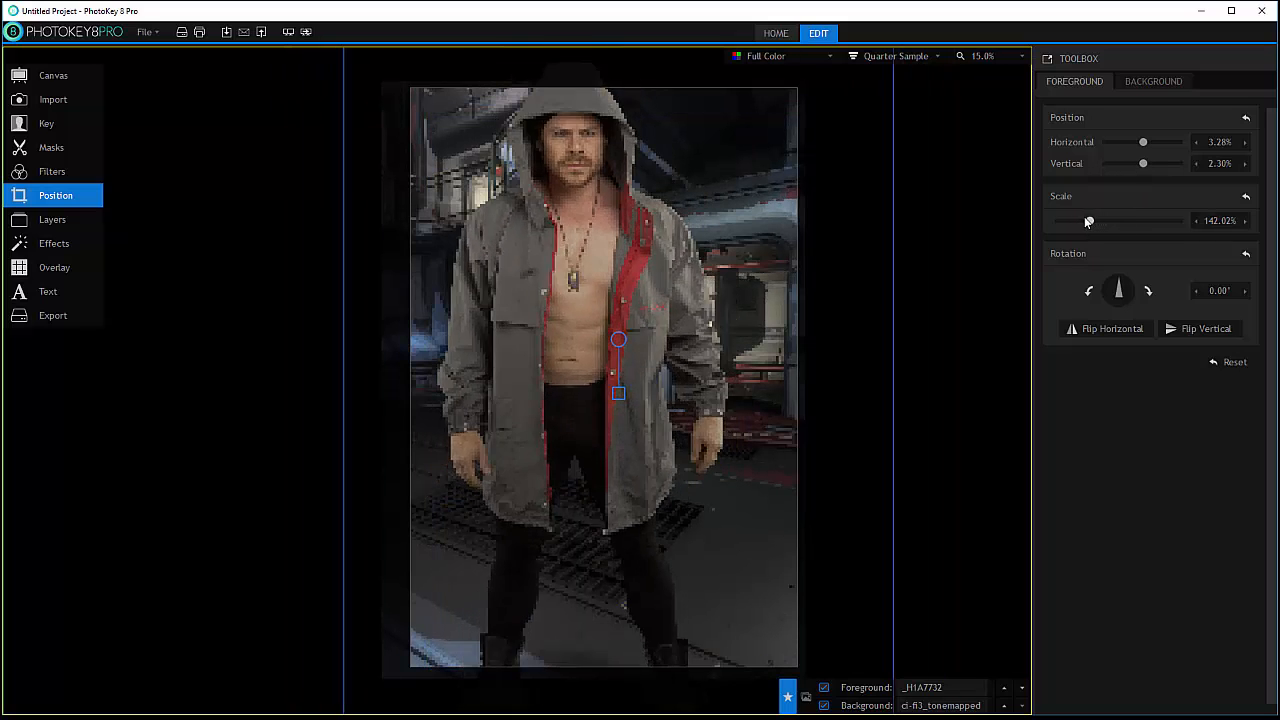
{"action": "left_click_drag", "start_coordinate": [1088, 220], "coordinate": [1078, 220]}
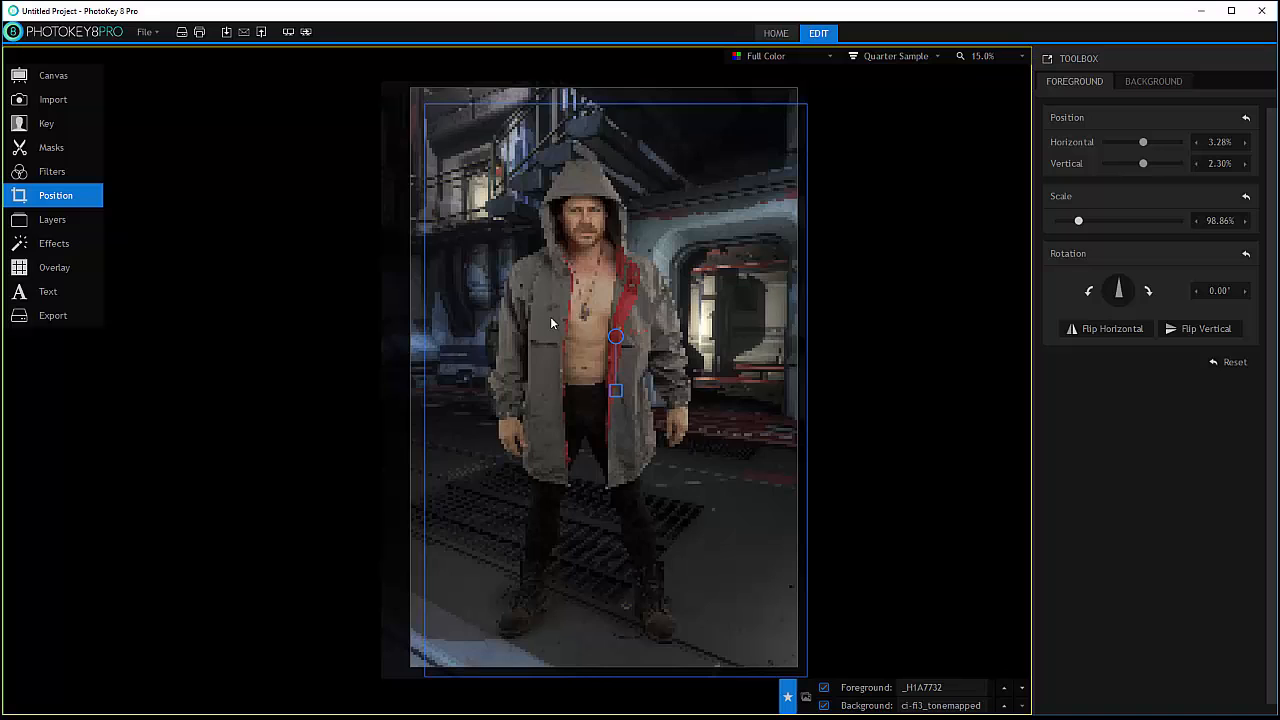
{"action": "left_click", "coordinate": [1104, 328]}
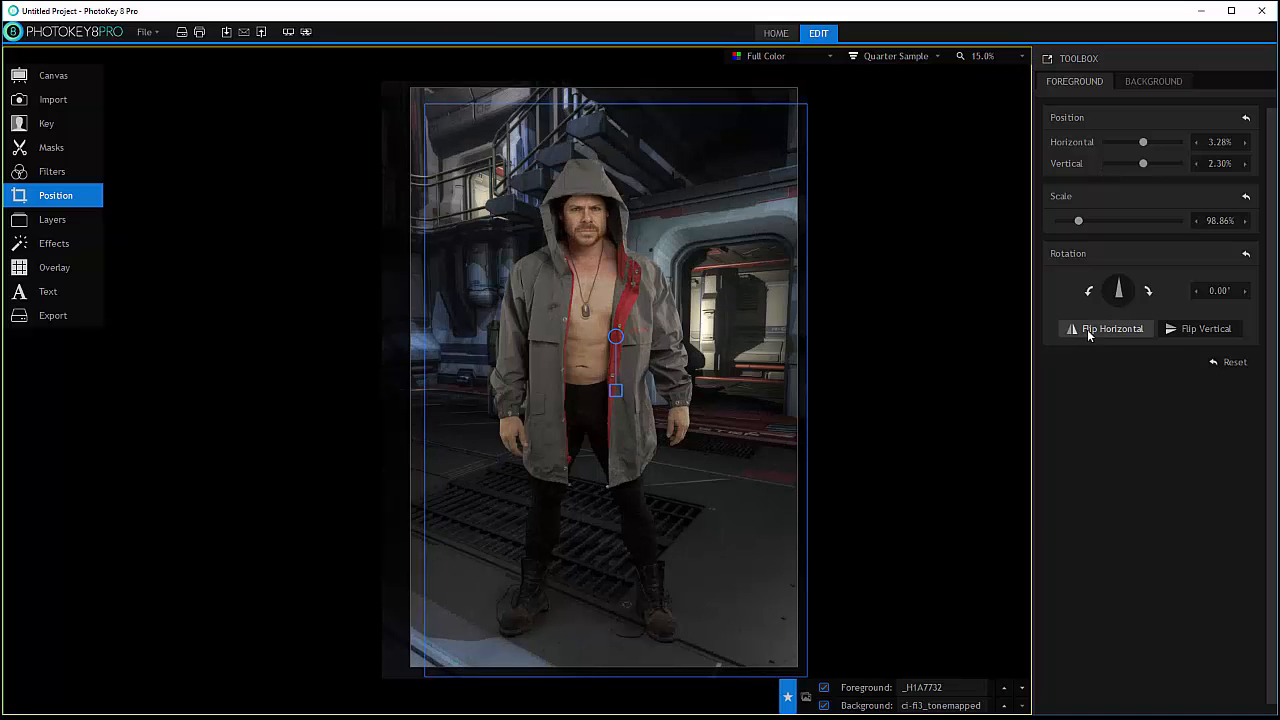
{"action": "left_click", "coordinate": [1104, 328]}
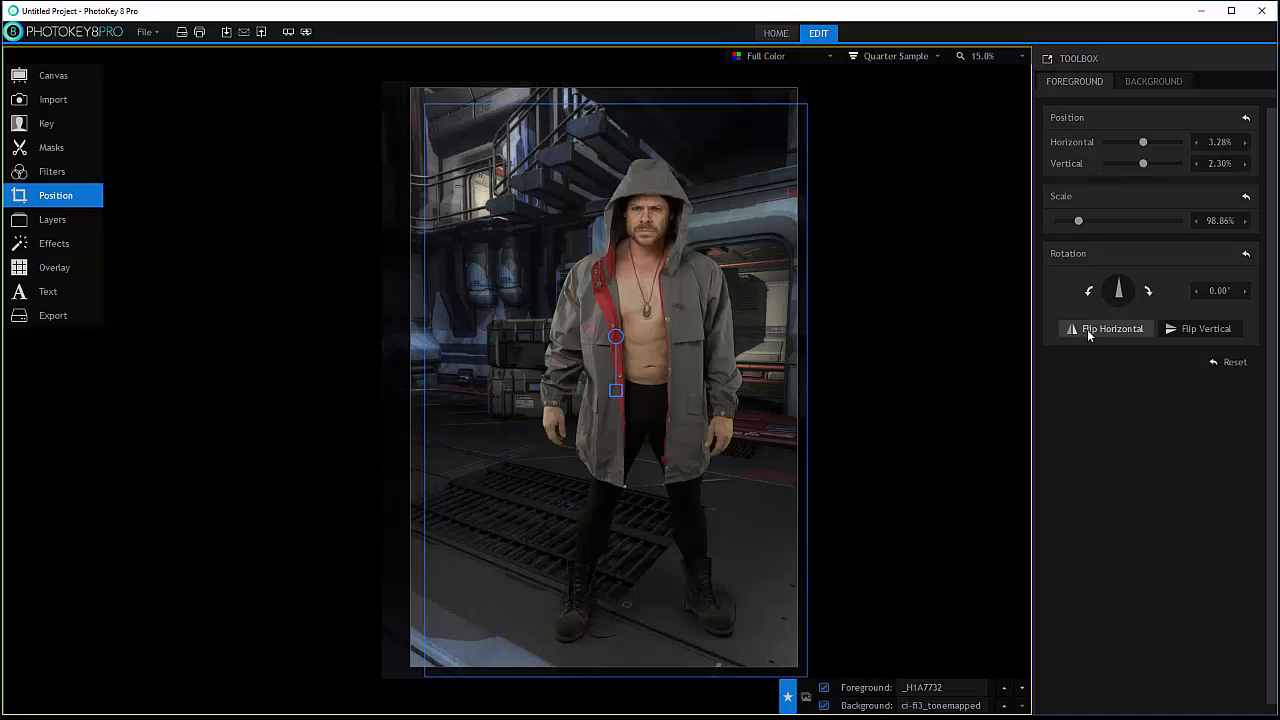
{"action": "left_click", "coordinate": [1200, 328]}
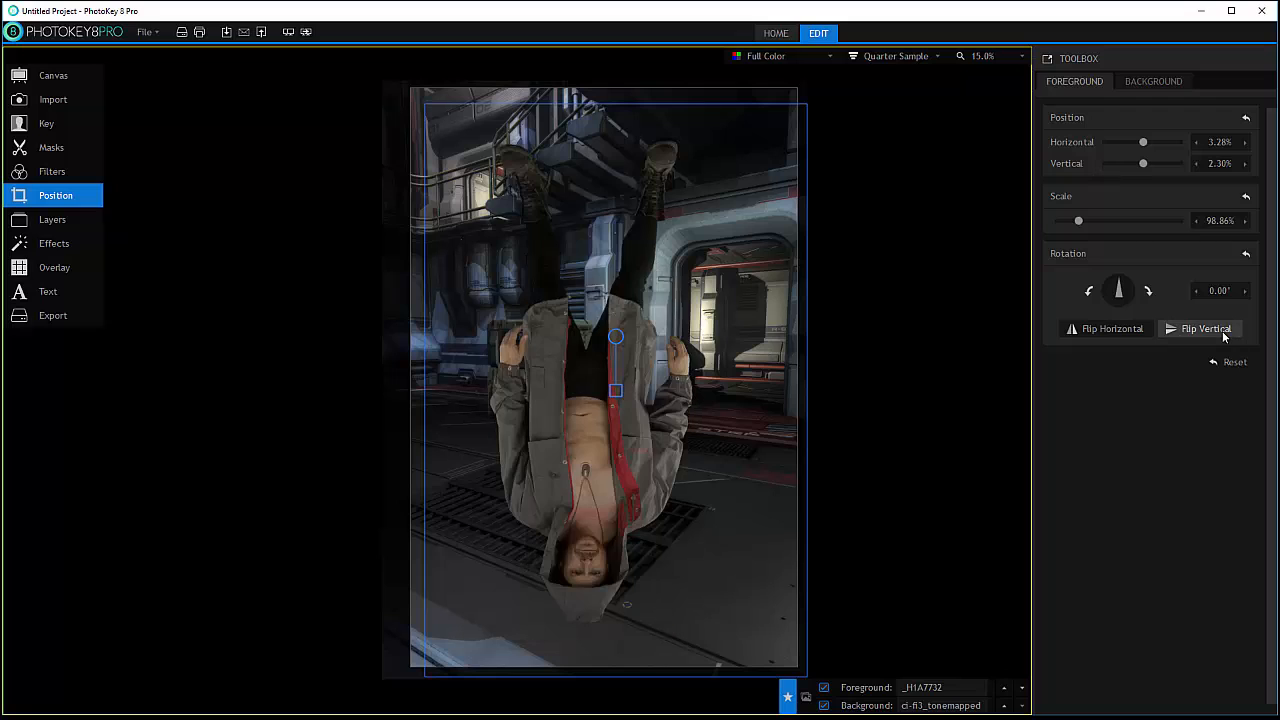
{"action": "left_click", "coordinate": [1200, 328]}
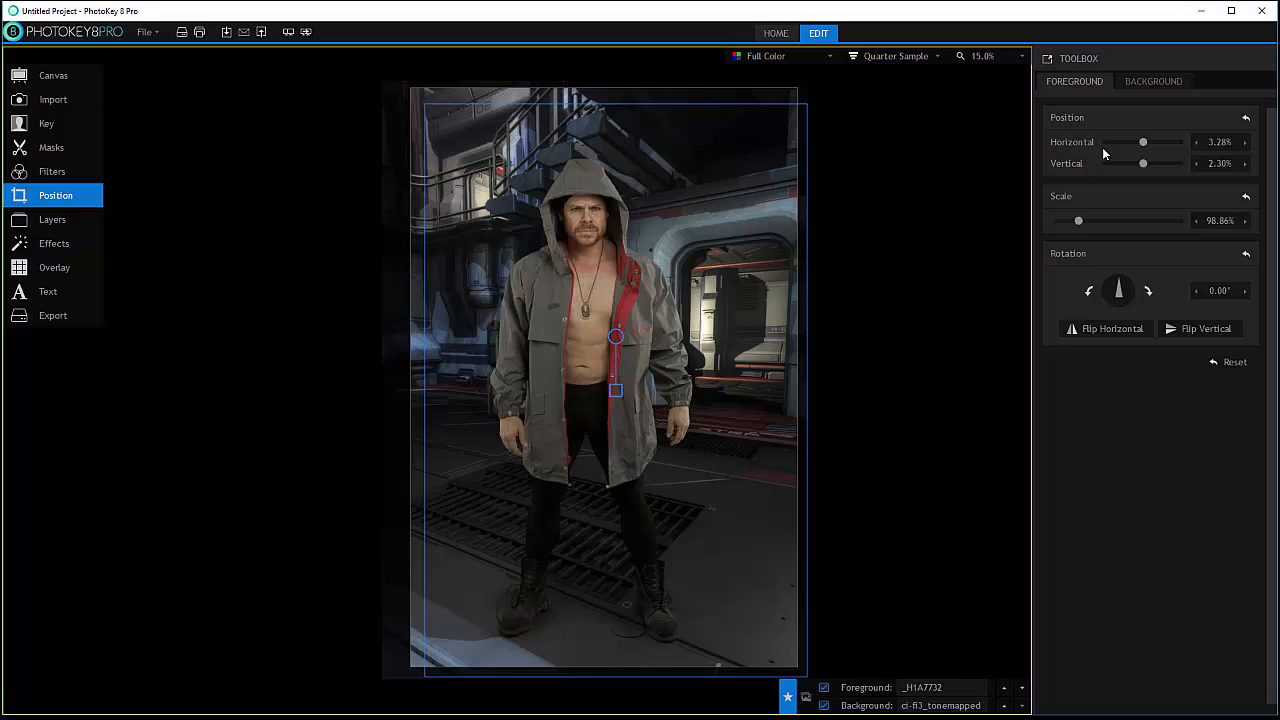
Scale the corridor background to about 129.33% and shift it sideways to cover the canvas
{"action": "left_click", "coordinate": [1152, 80]}
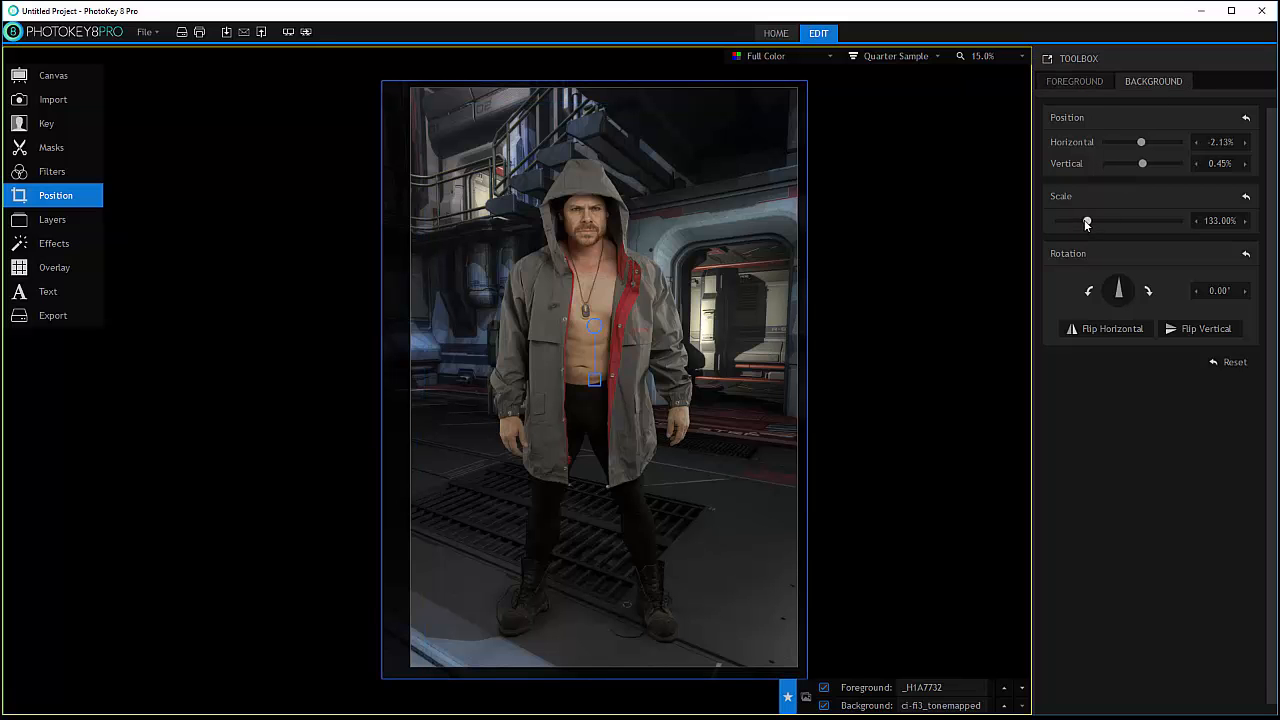
{"action": "left_click_drag", "start_coordinate": [1084, 220], "coordinate": [1090, 220]}
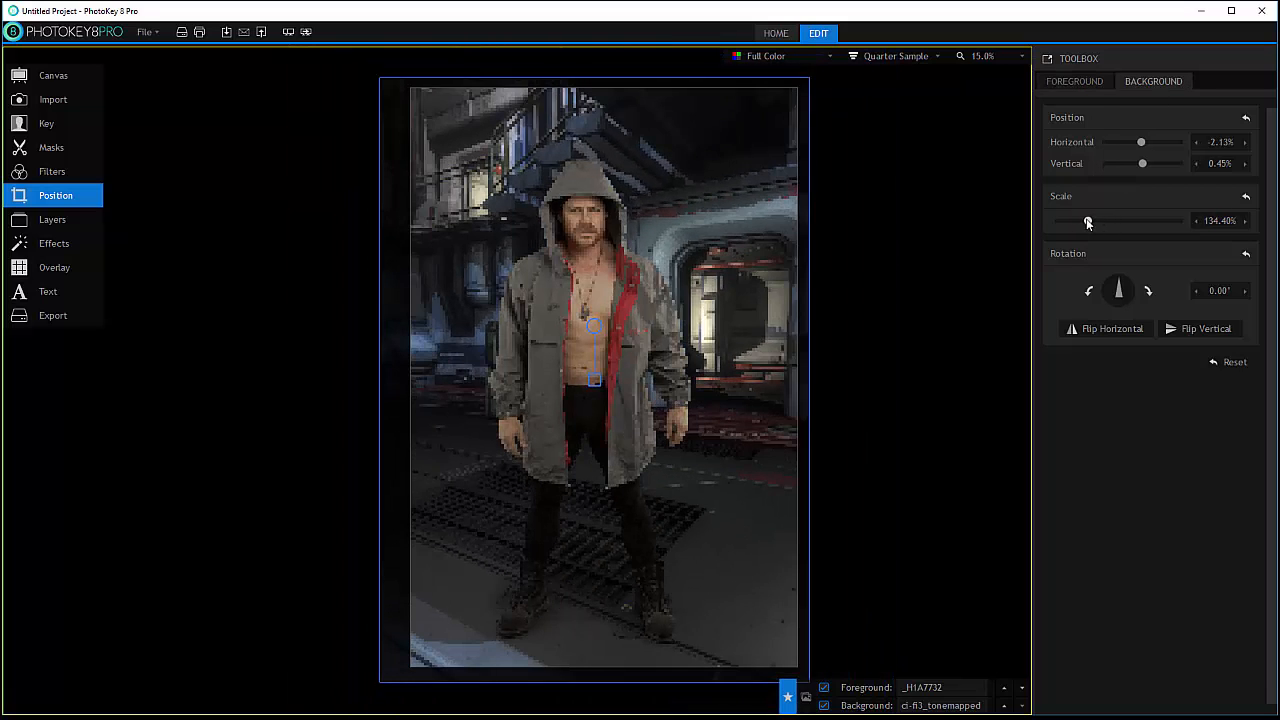
{"action": "left_click_drag", "start_coordinate": [1090, 220], "coordinate": [1088, 220]}
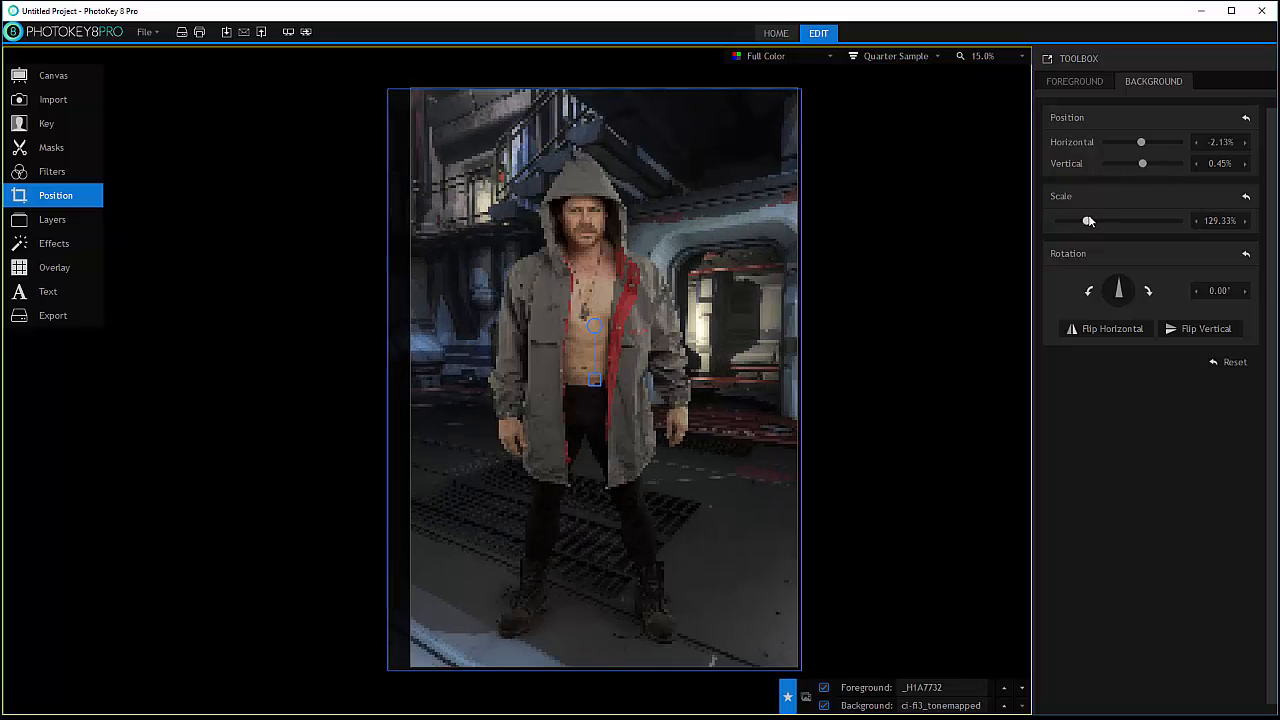
{"action": "left_click_drag", "start_coordinate": [1088, 220], "coordinate": [1088, 220]}
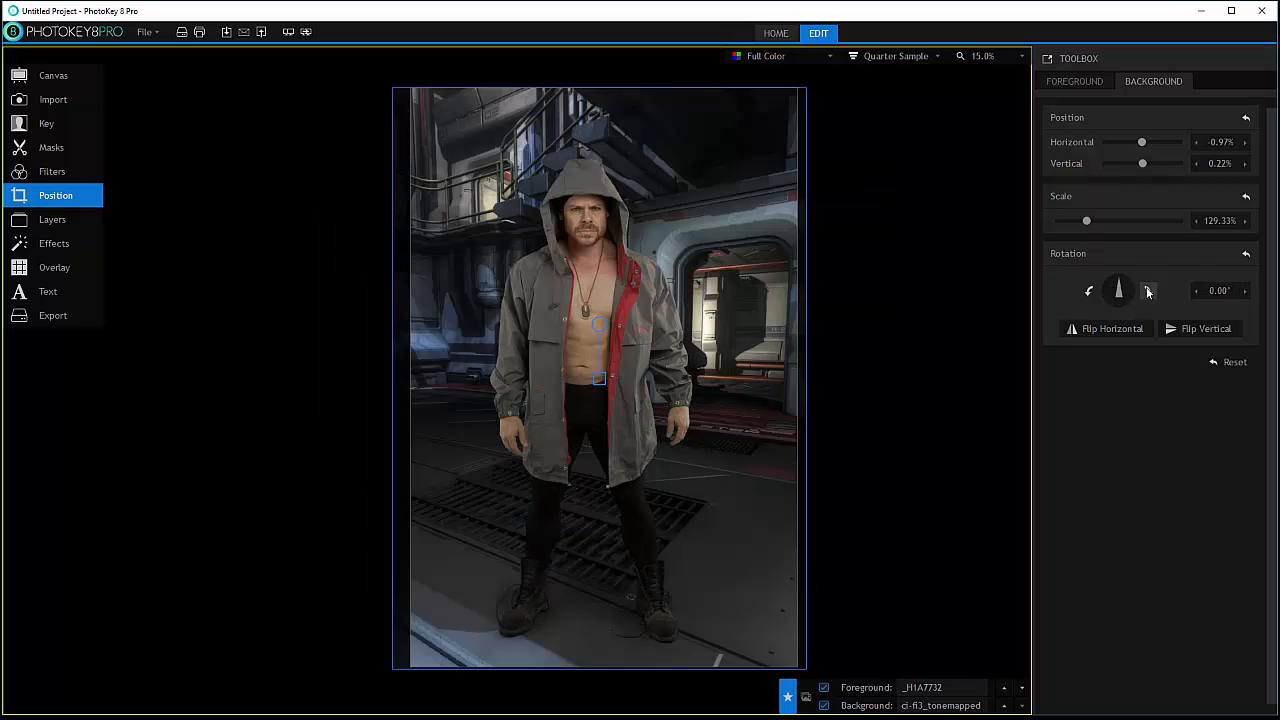
{"action": "left_click_drag", "start_coordinate": [1118, 290], "coordinate": [1136, 300]}
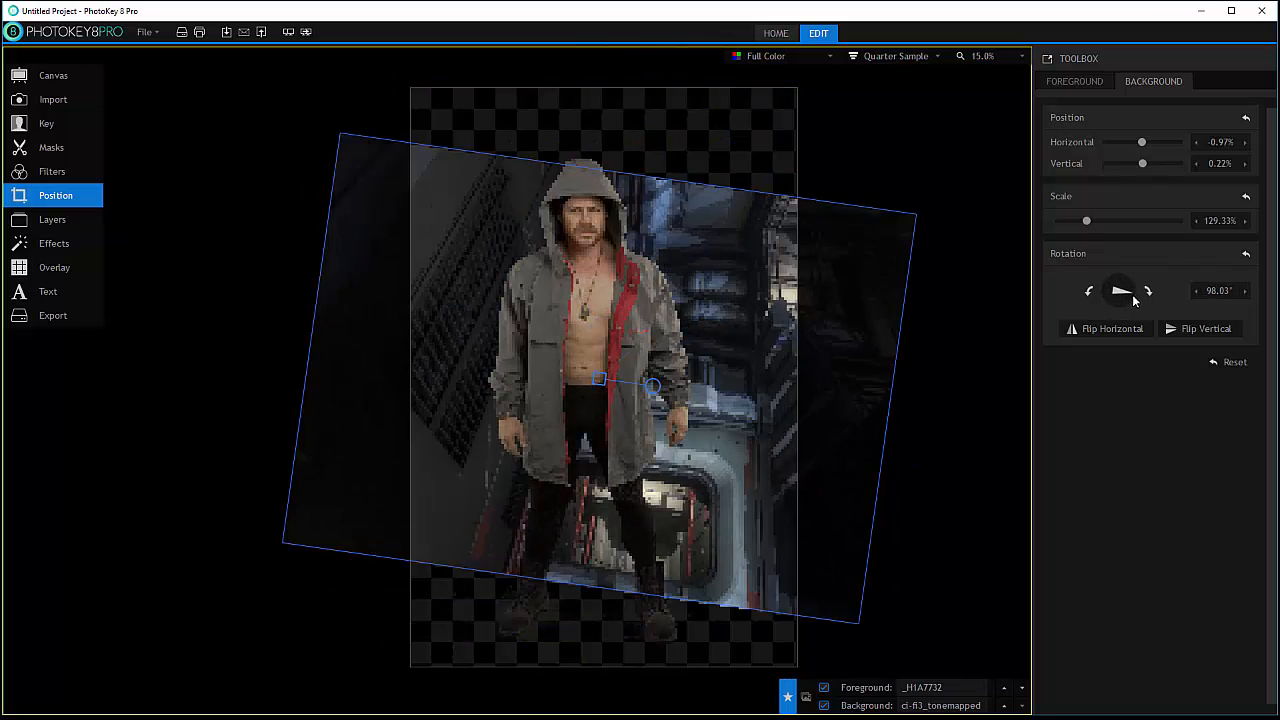
{"action": "left_click_drag", "start_coordinate": [1130, 290], "coordinate": [1118, 288]}
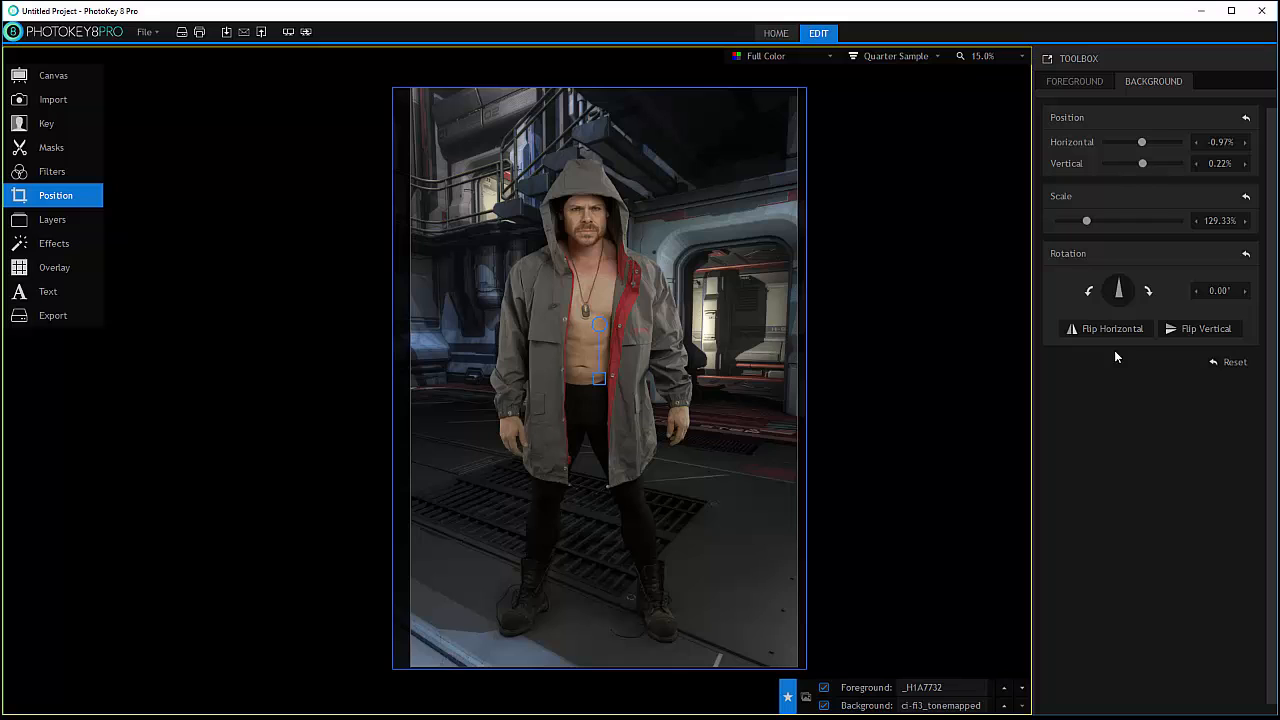
{"action": "left_click", "coordinate": [1104, 328]}
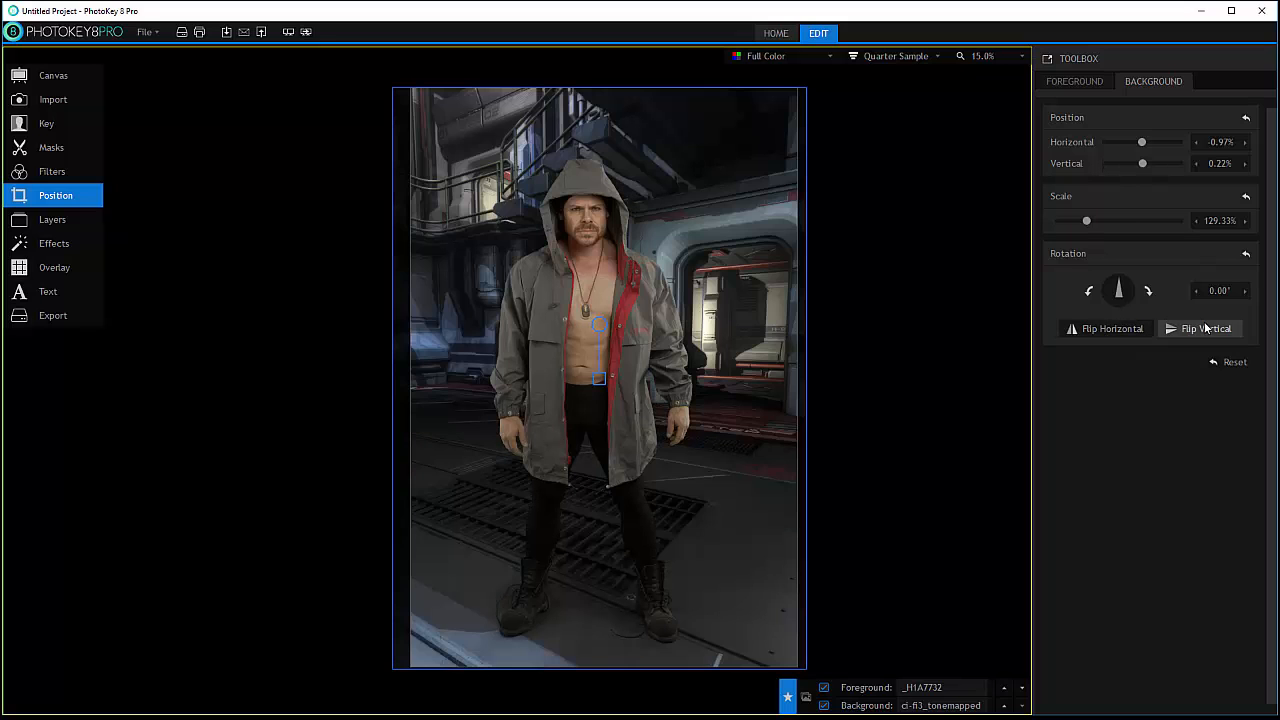
{"action": "left_click", "coordinate": [1200, 328]}
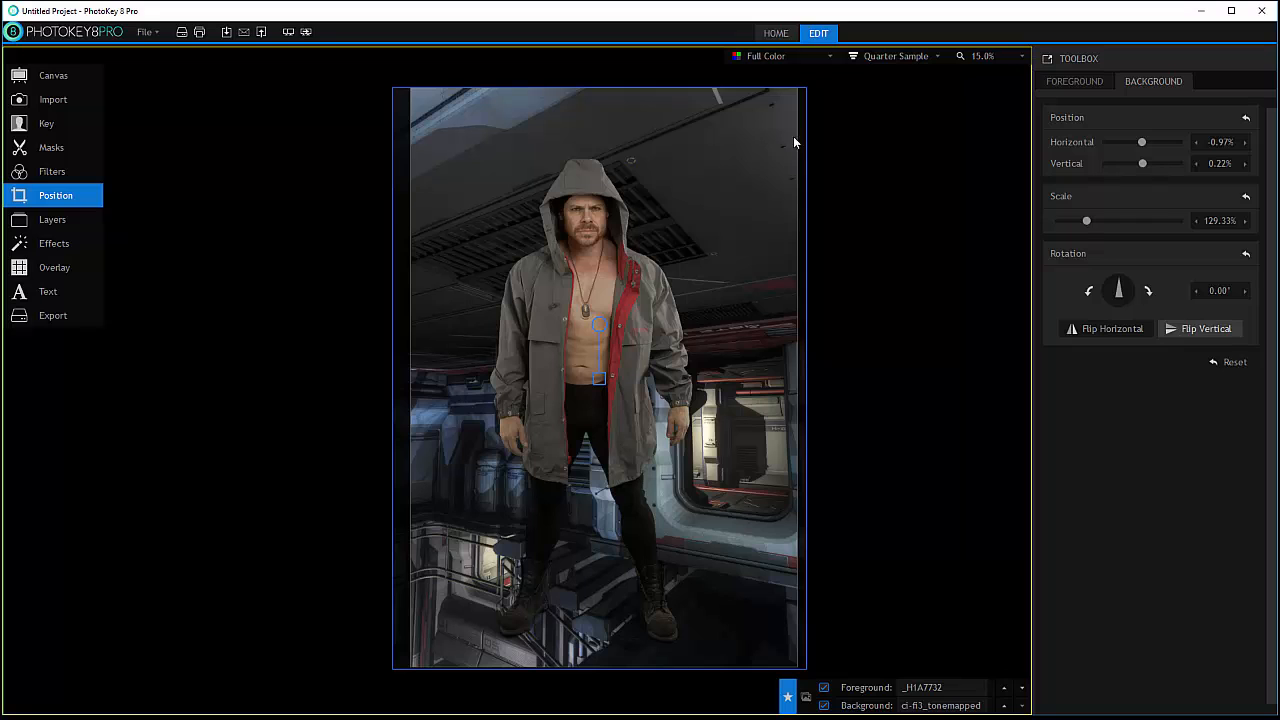
{"action": "left_click", "coordinate": [1204, 328]}
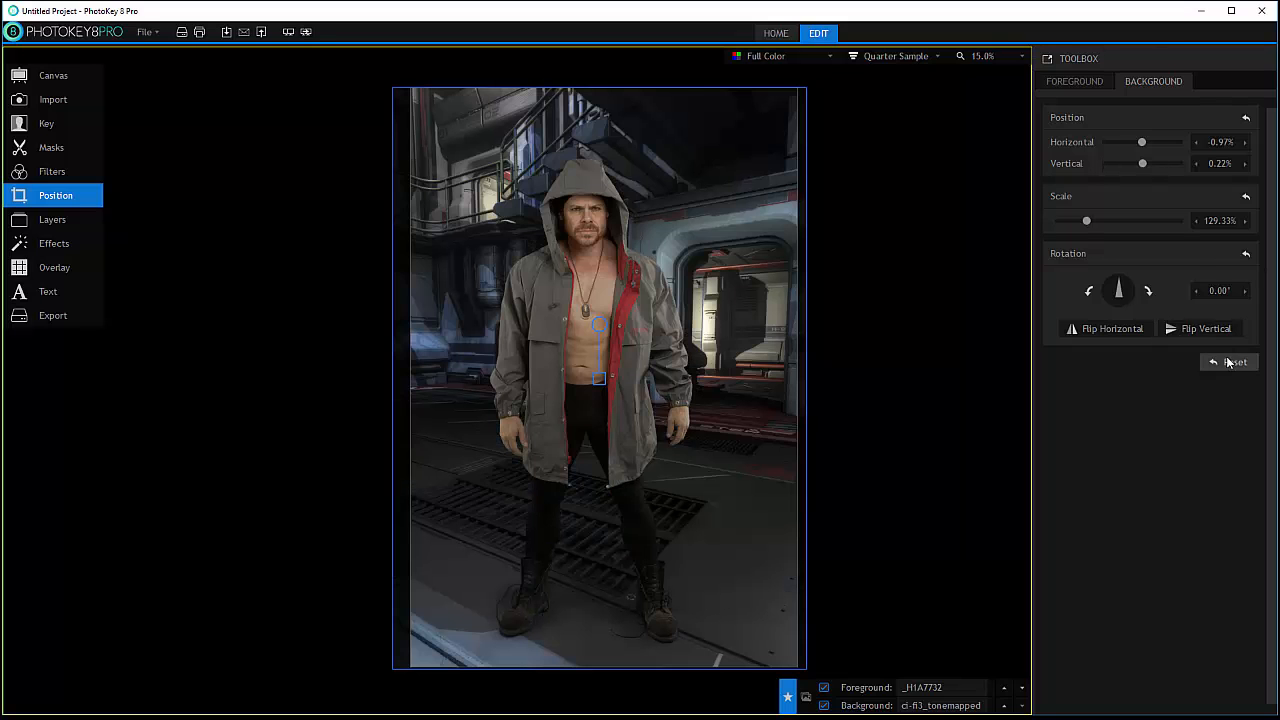
Reset the background to centred 100%, then enlarge it to about 131.87% to fill the canvas
{"action": "left_click", "coordinate": [1228, 362]}
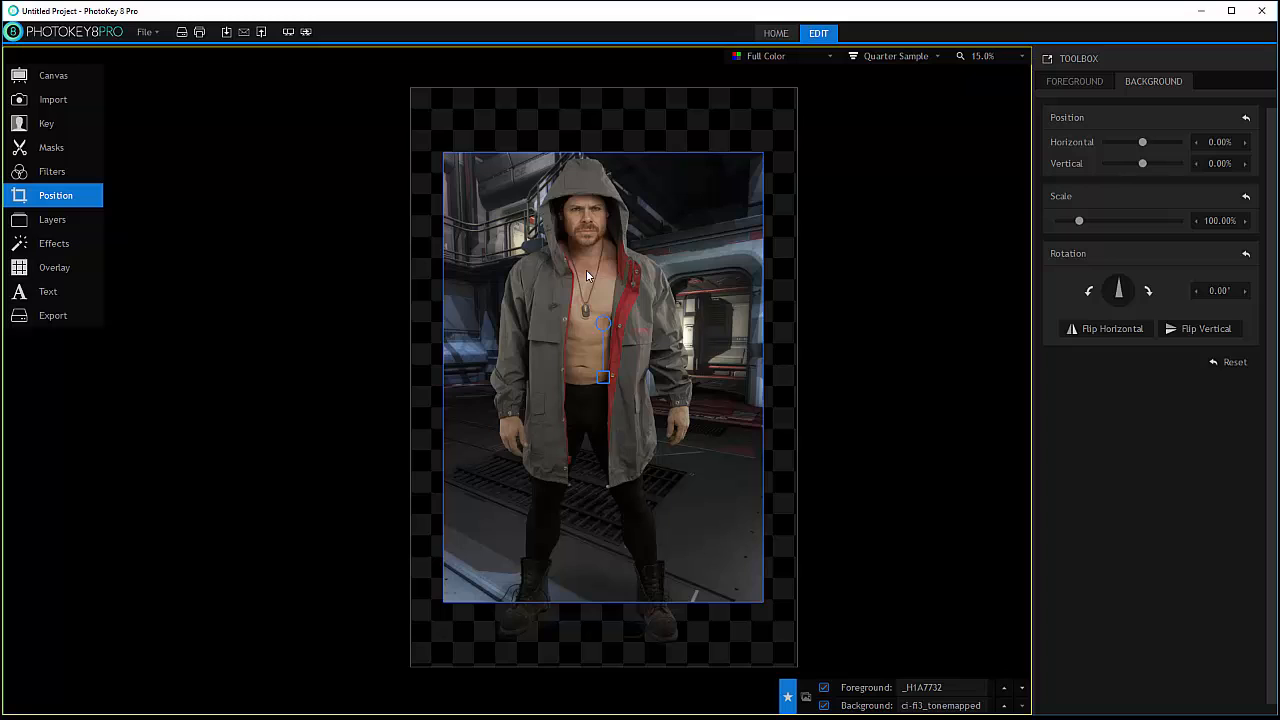
{"action": "mouse_move", "coordinate": [726, 432]}
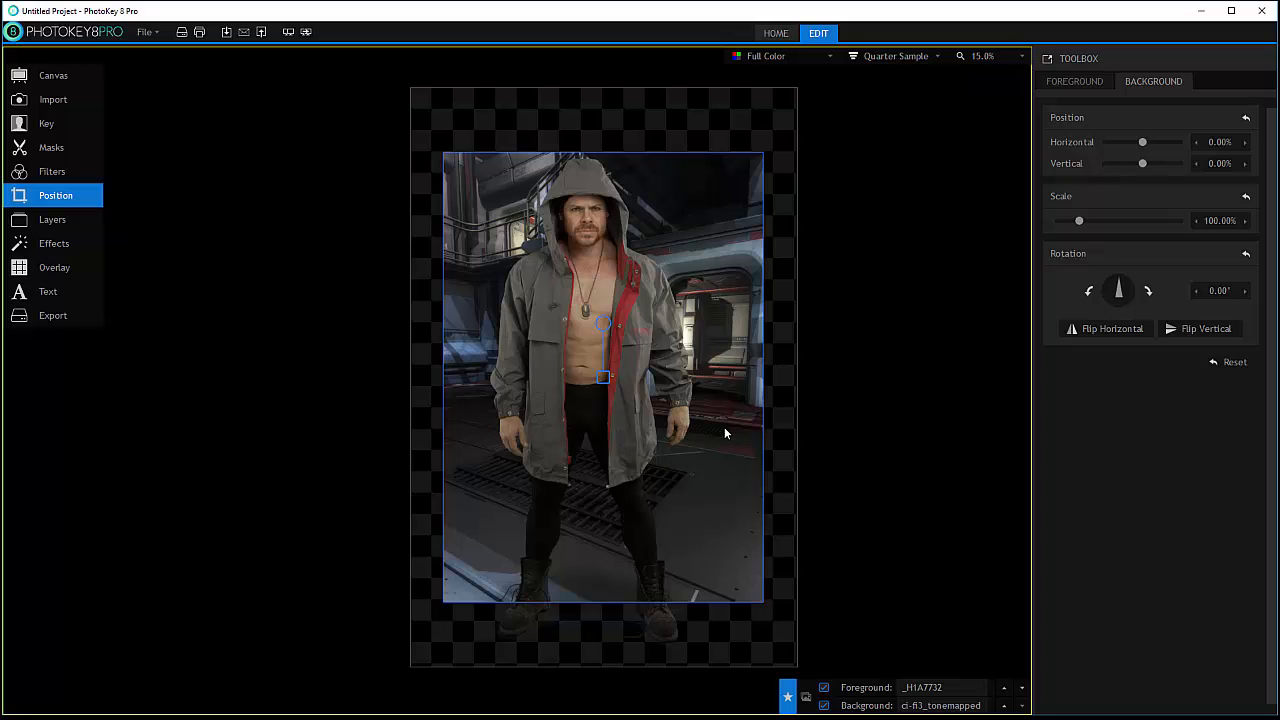
{"action": "mouse_move", "coordinate": [1156, 218]}
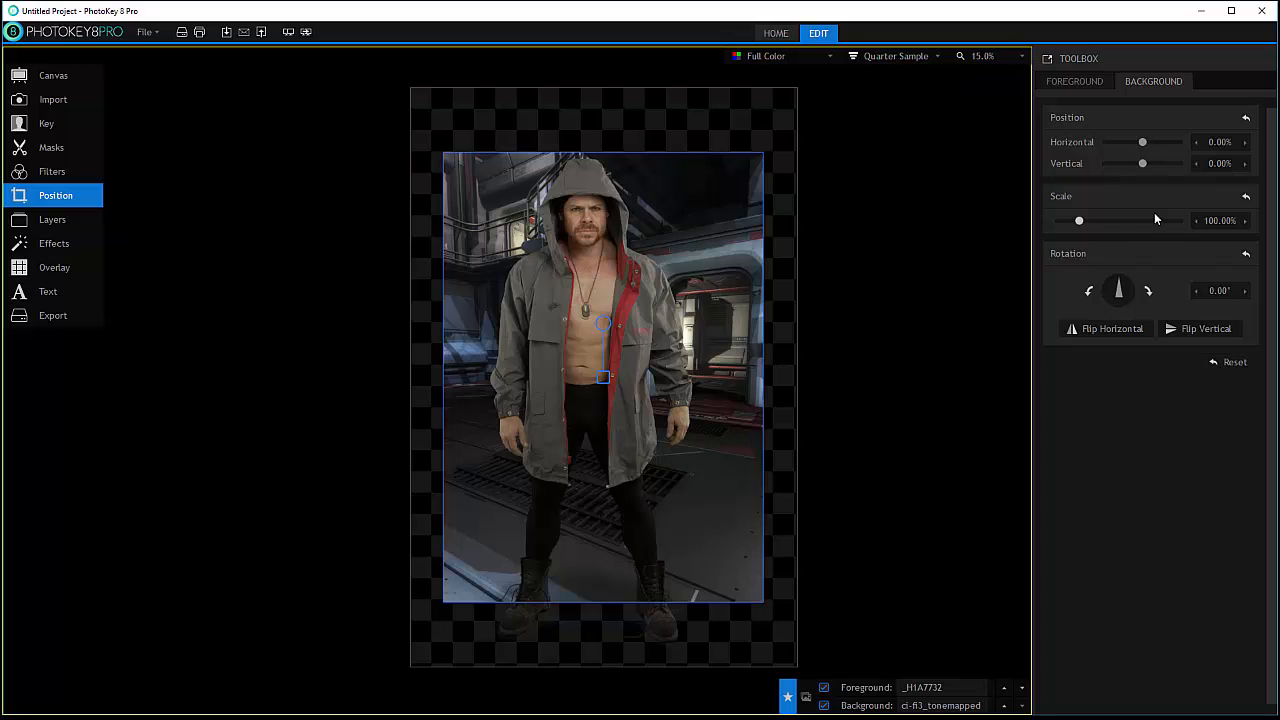
{"action": "left_click_drag", "start_coordinate": [1080, 220], "coordinate": [1088, 220]}
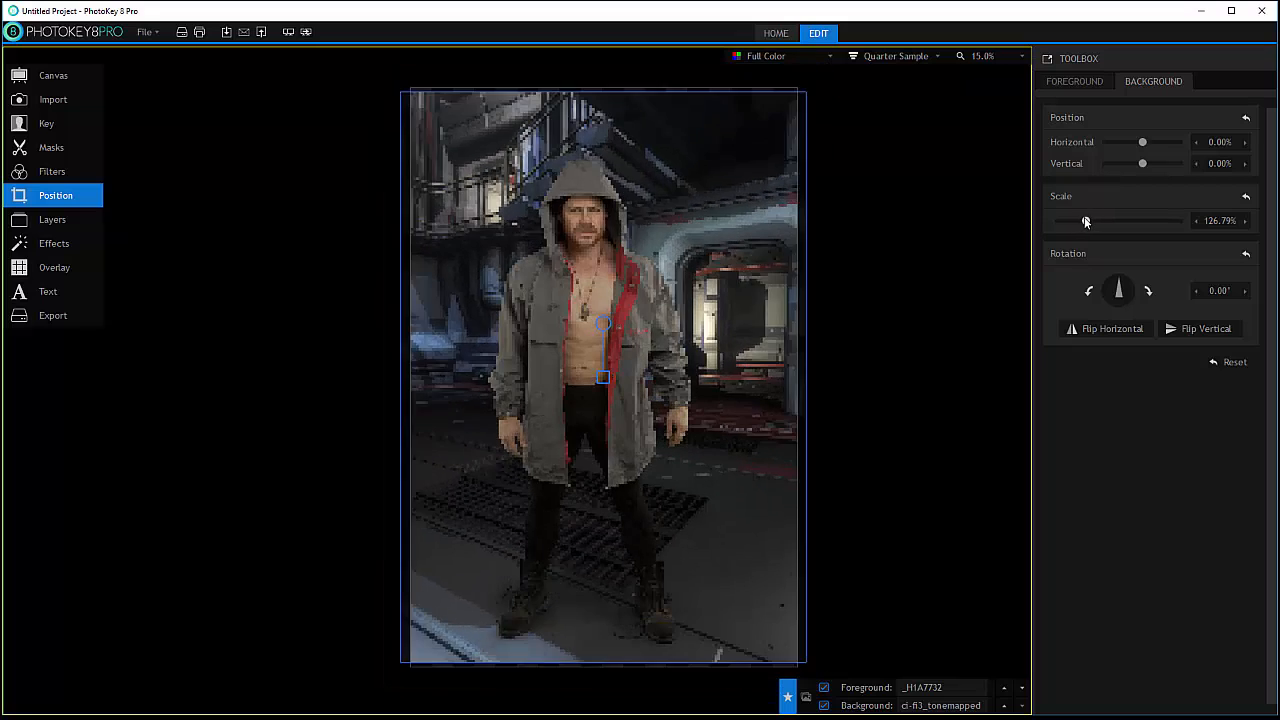
{"action": "left_click_drag", "start_coordinate": [1086, 220], "coordinate": [1090, 220]}
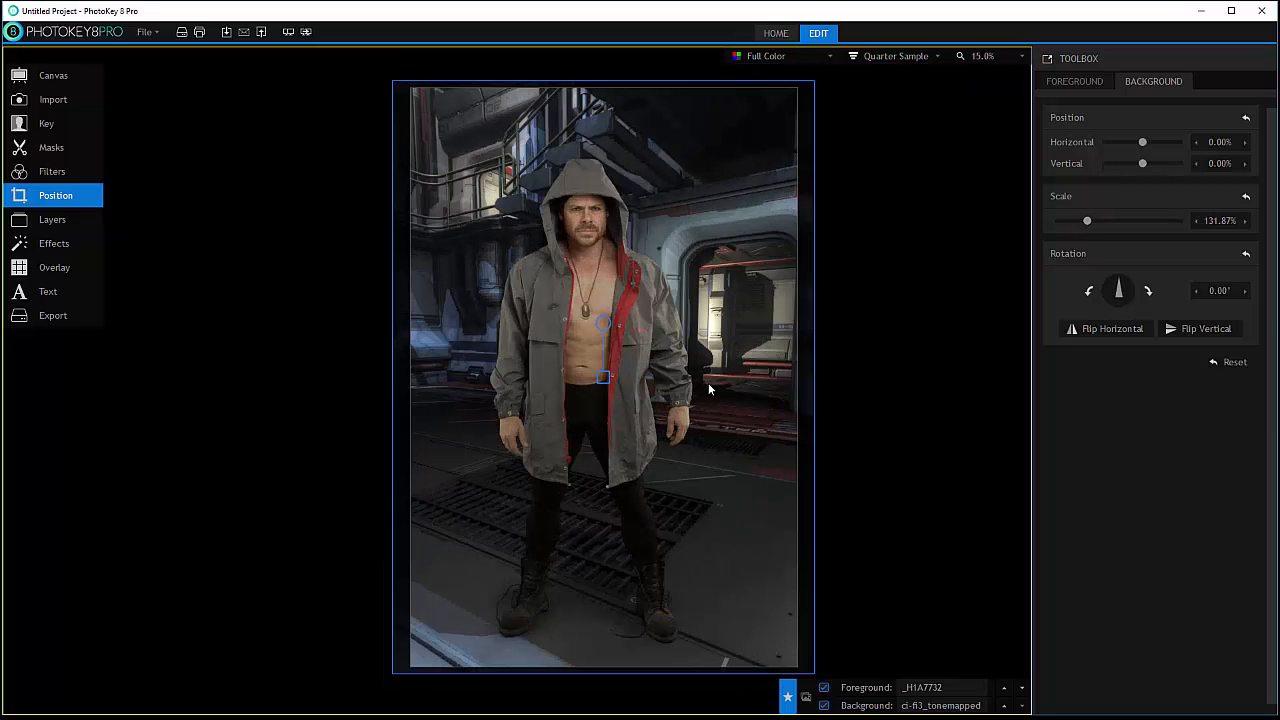